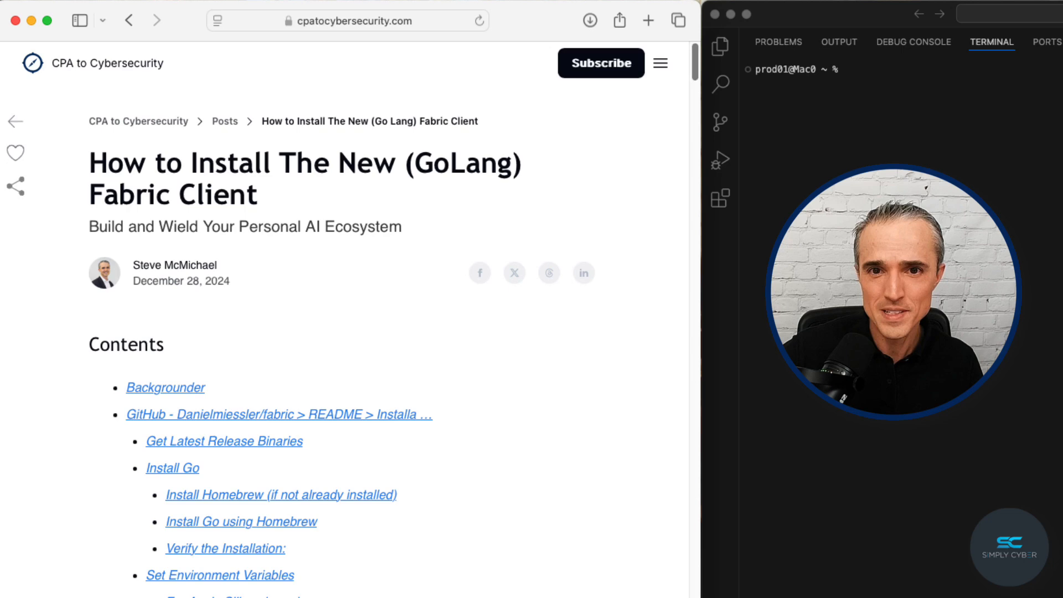
Open the 'Fabric: Your GRC Risk Assessment Force Multiplier' post in a second tab and scroll through it.
scroll("down", 3)
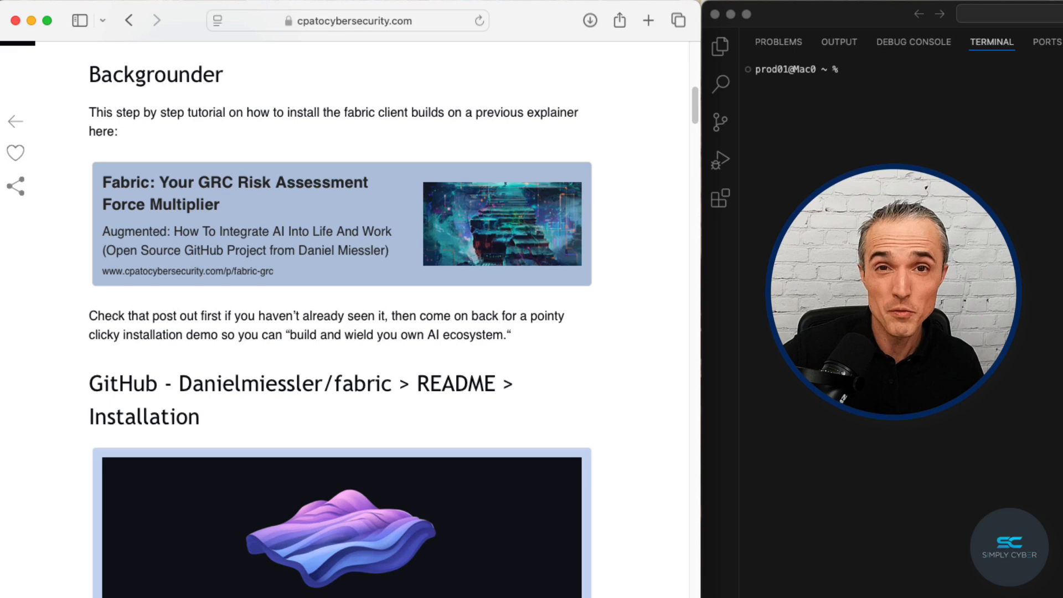
left_click(648, 21)
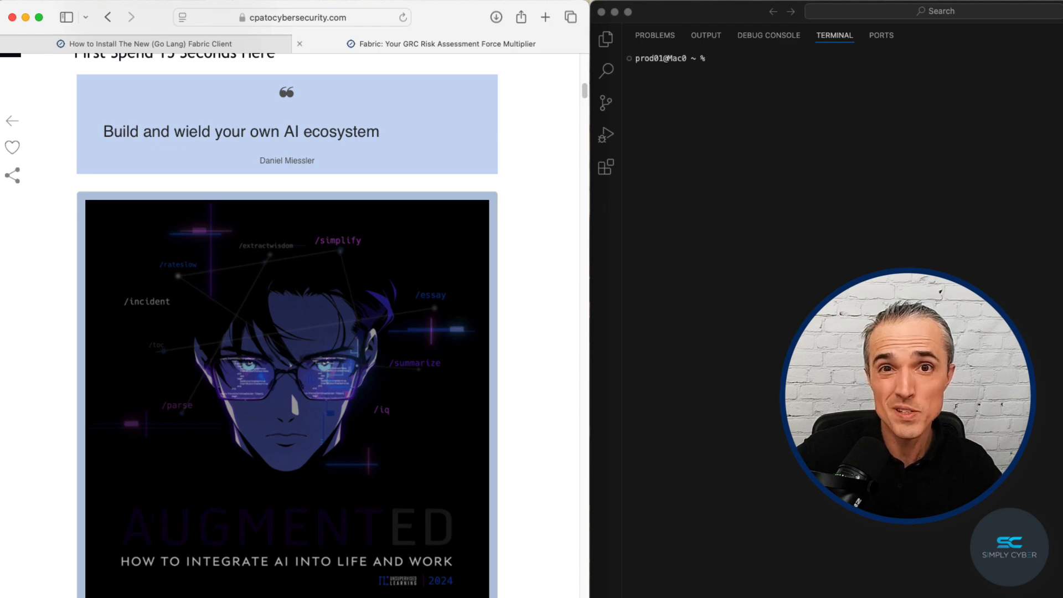
scroll("down", 3)
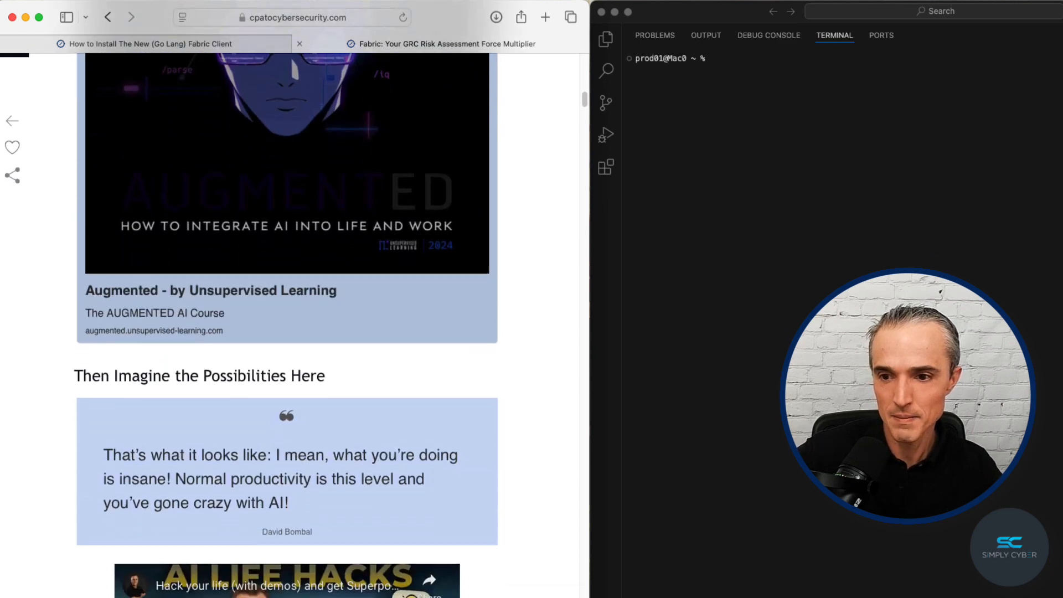
scroll("down", 3)
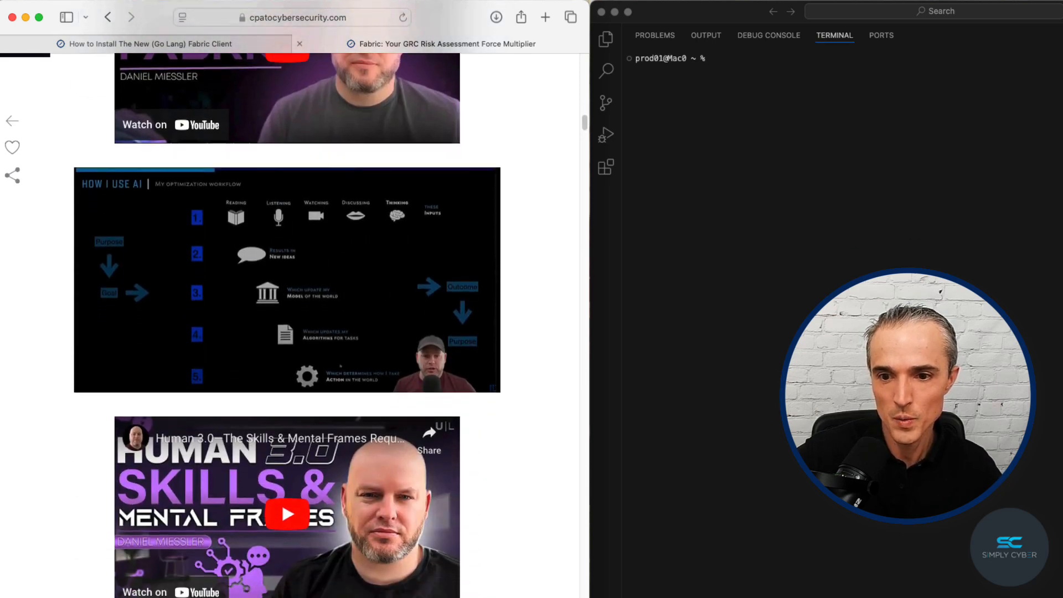
scroll("down", 3)
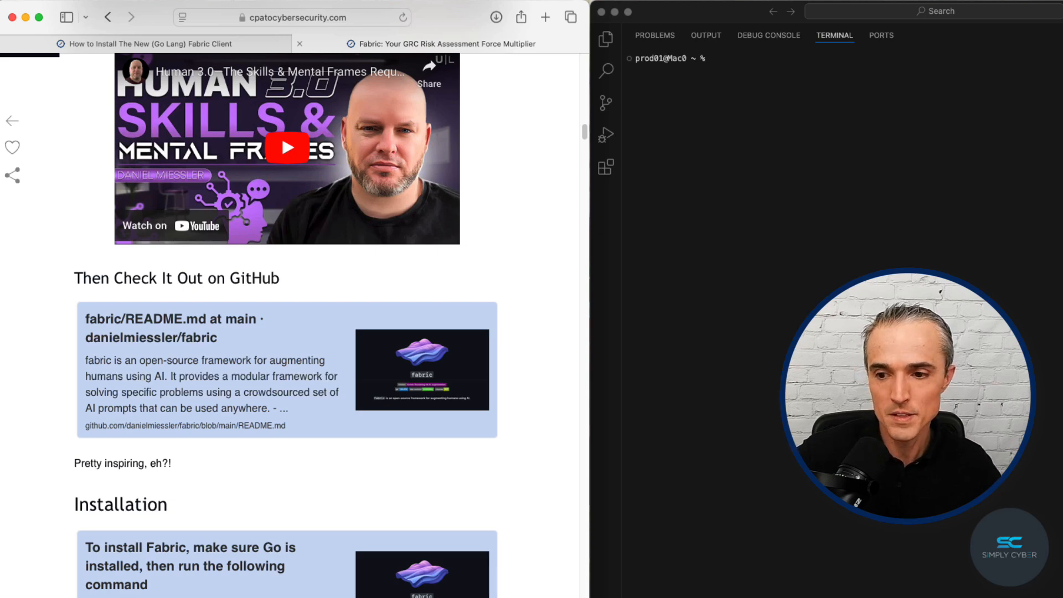
scroll("down", 3)
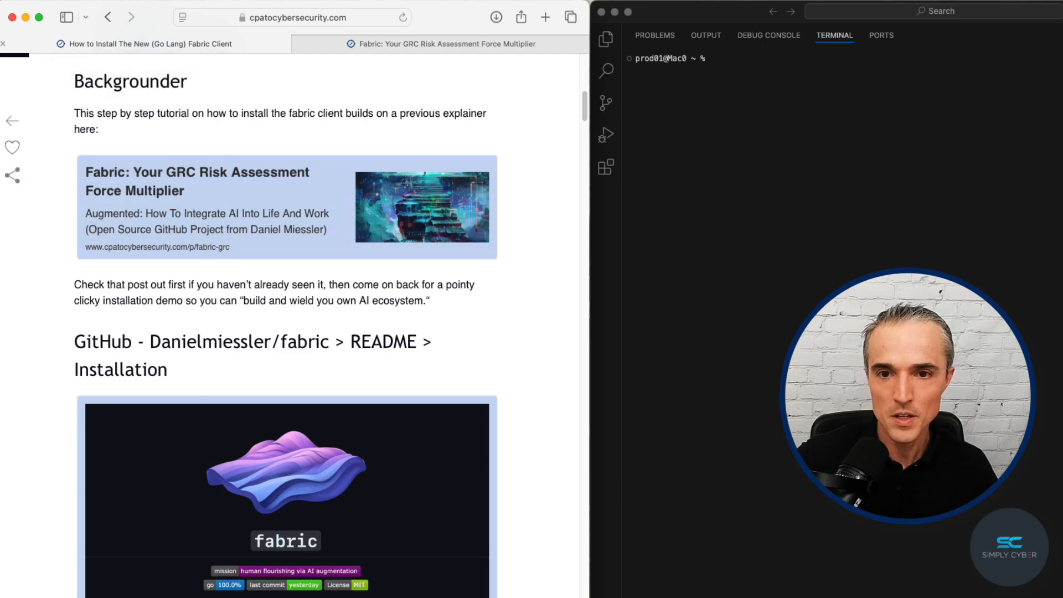
Select the MacOS (arm64) curl command under Get Latest Release Binaries for pasting.
scroll("down", 3)
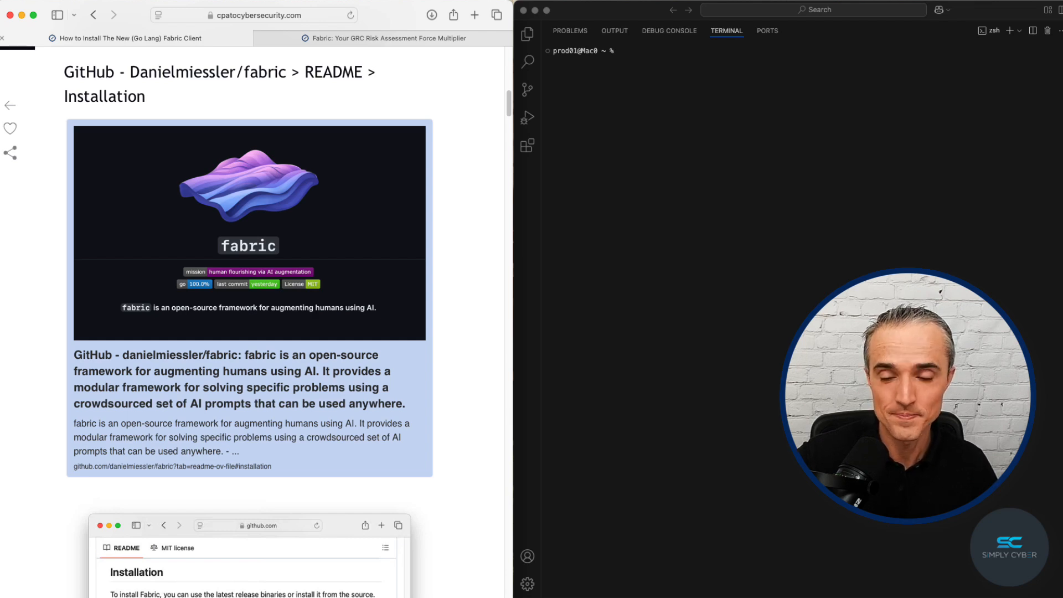
scroll("down", 3)
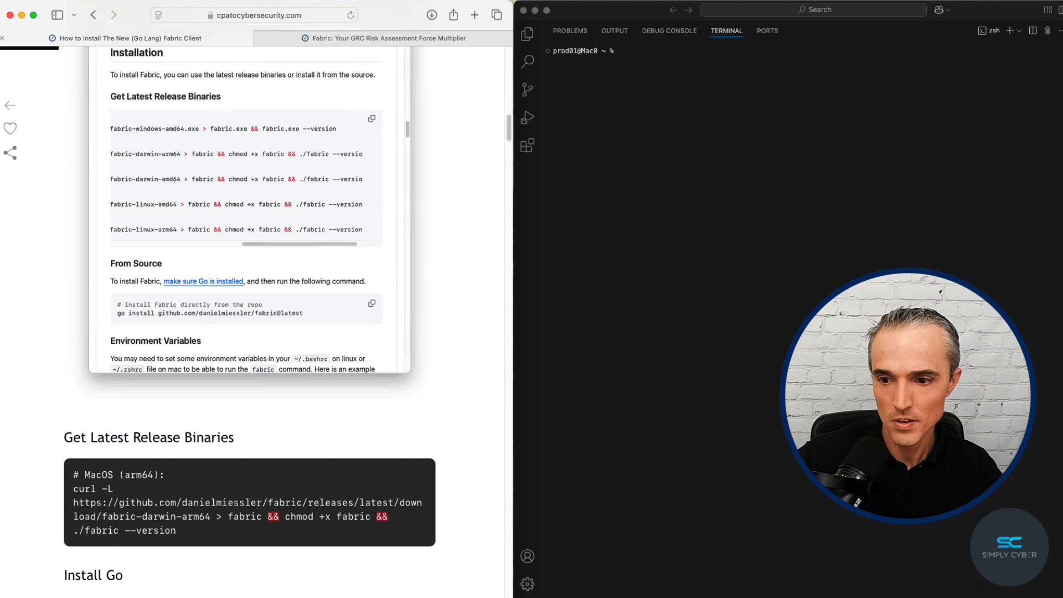
scroll("down", 3)
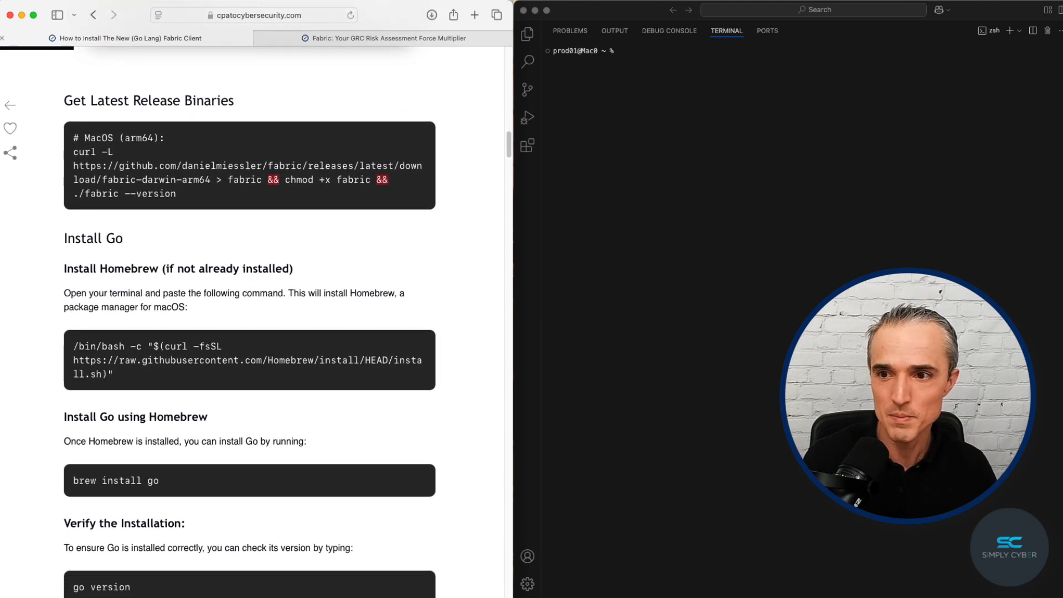
left_click_drag(73, 138, 176, 193)
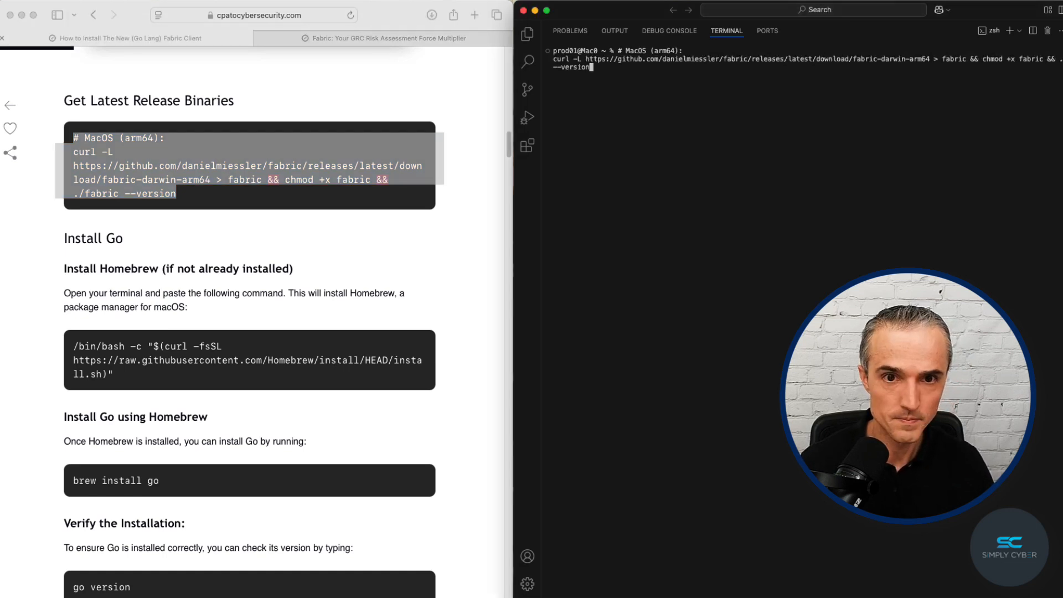
Run the Fabric v1.4.128 download command and continue the Homebrew installation.
key("Return")
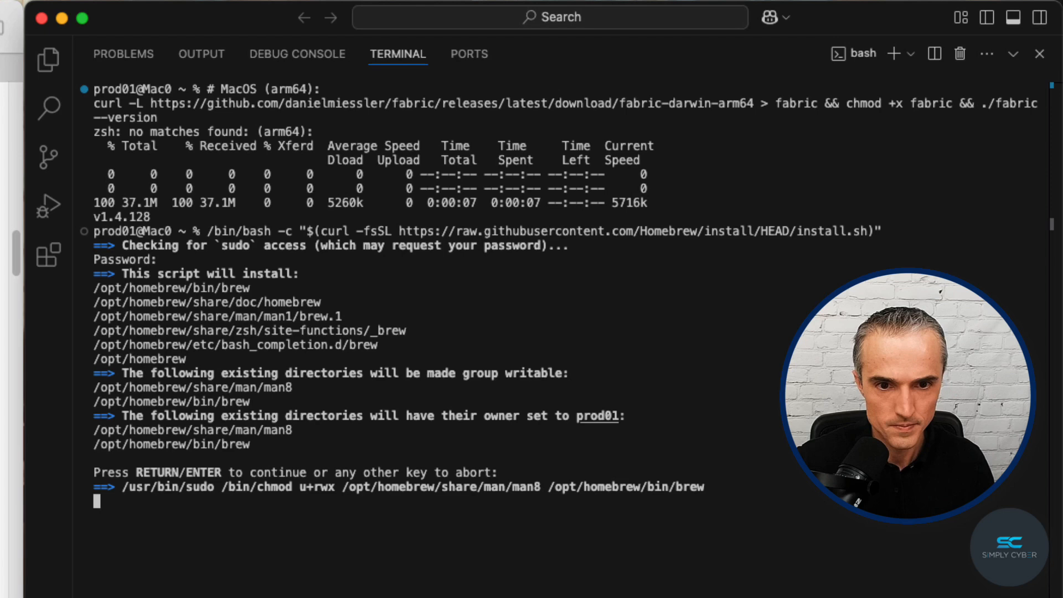
key("Return")
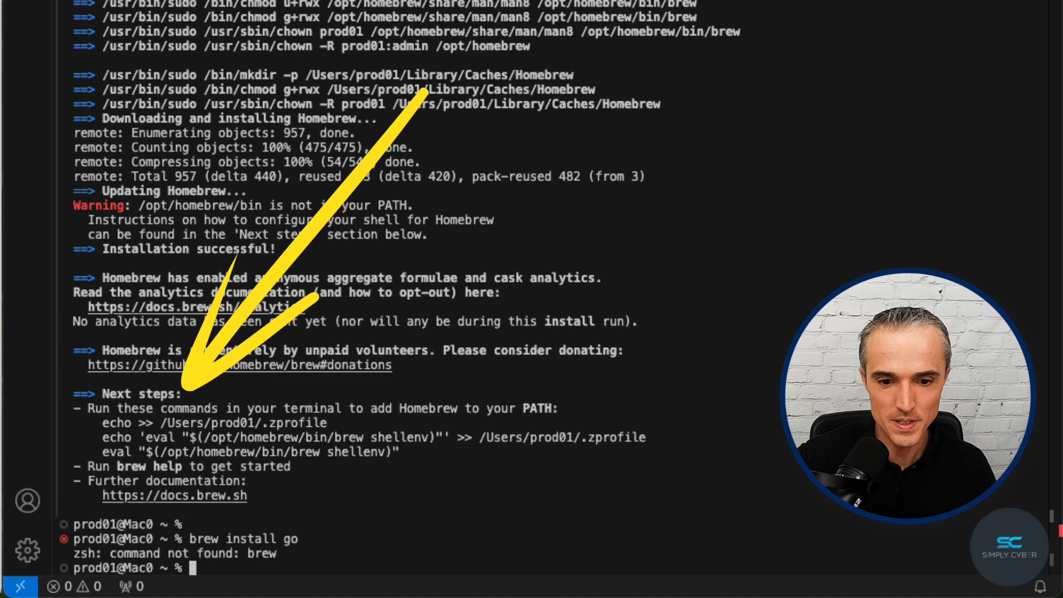
Add Homebrew to PATH via .zprofile, verify Go 1.23.4, and run go install fabric@latest.
triple_click(213, 423)
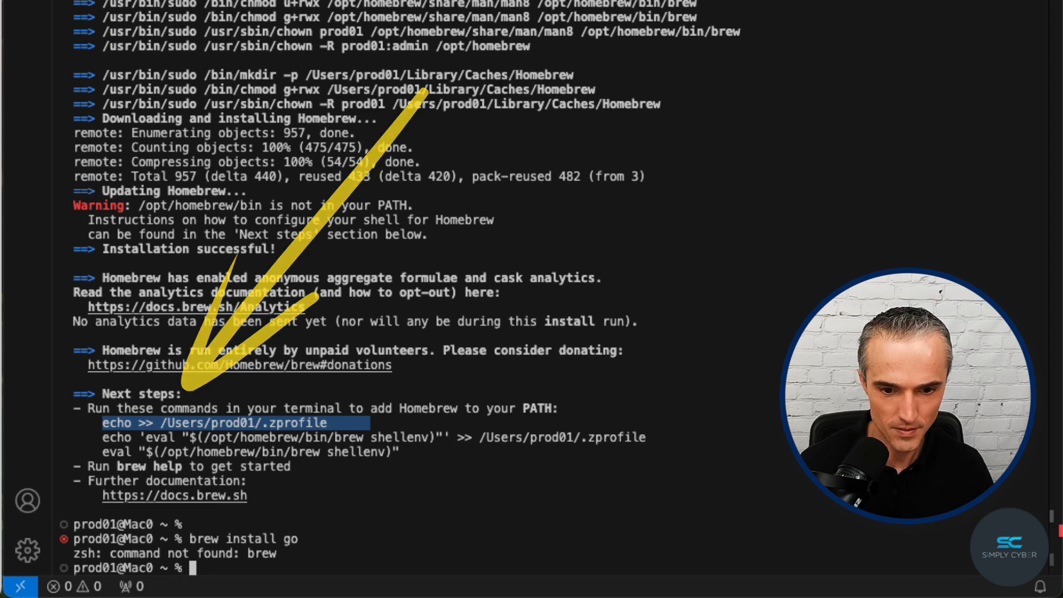
type("echo >> /Users/prod01/.zprofile")
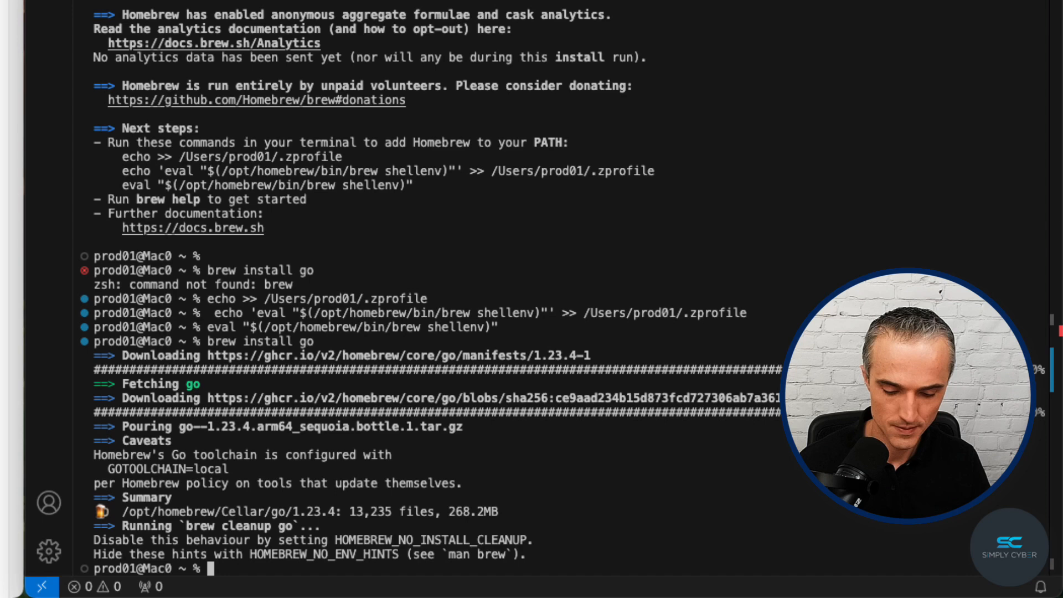
type("go version")
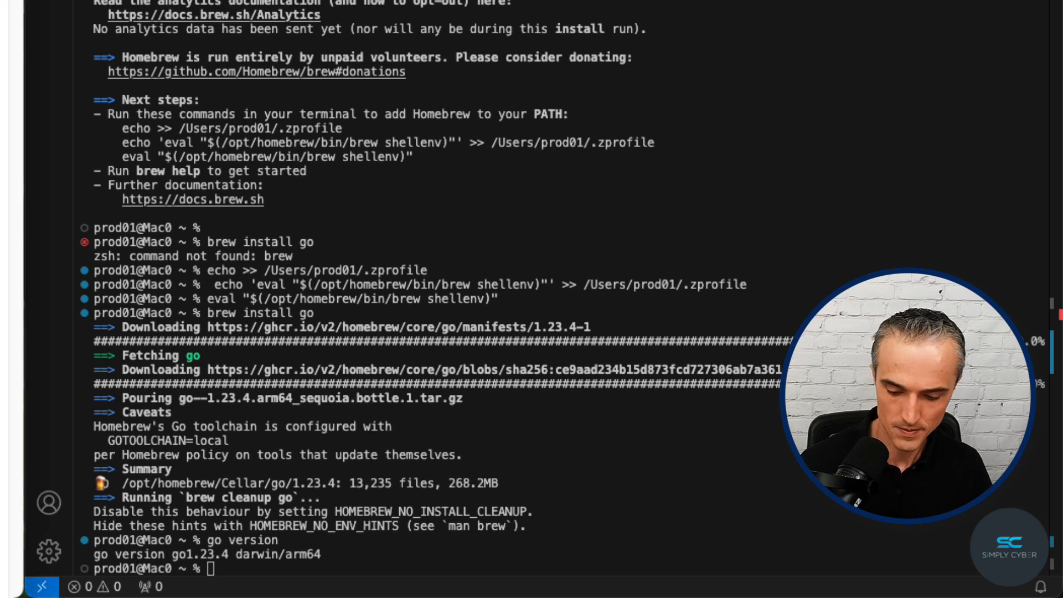
type("go install github.com/danielmiessler/fabric@latest")
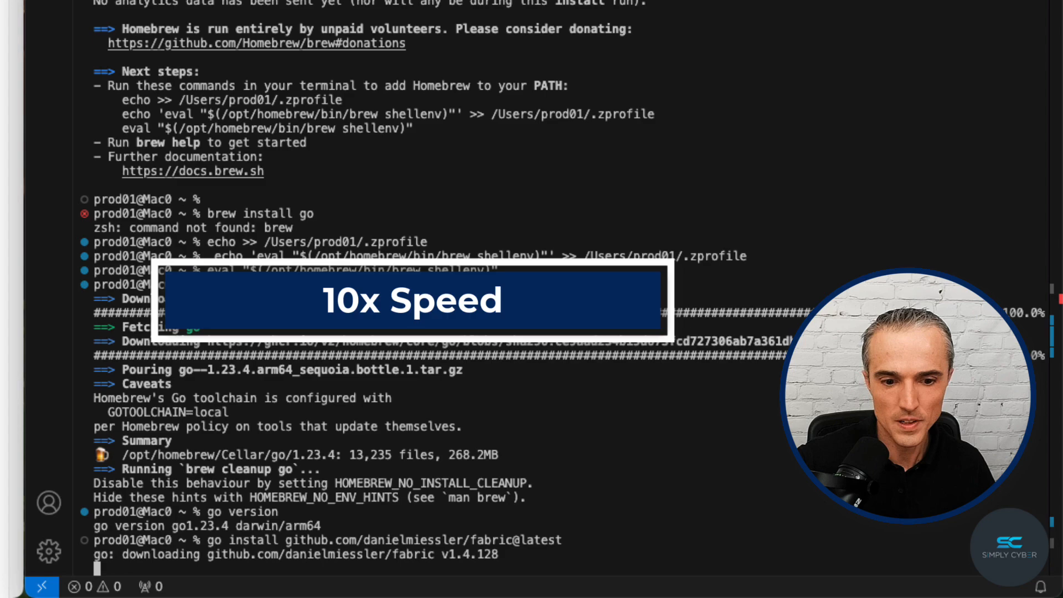
Add the Go export lines to ~/.zshrc in nano, then run source ~/.zshrc.
scroll("down", 3)
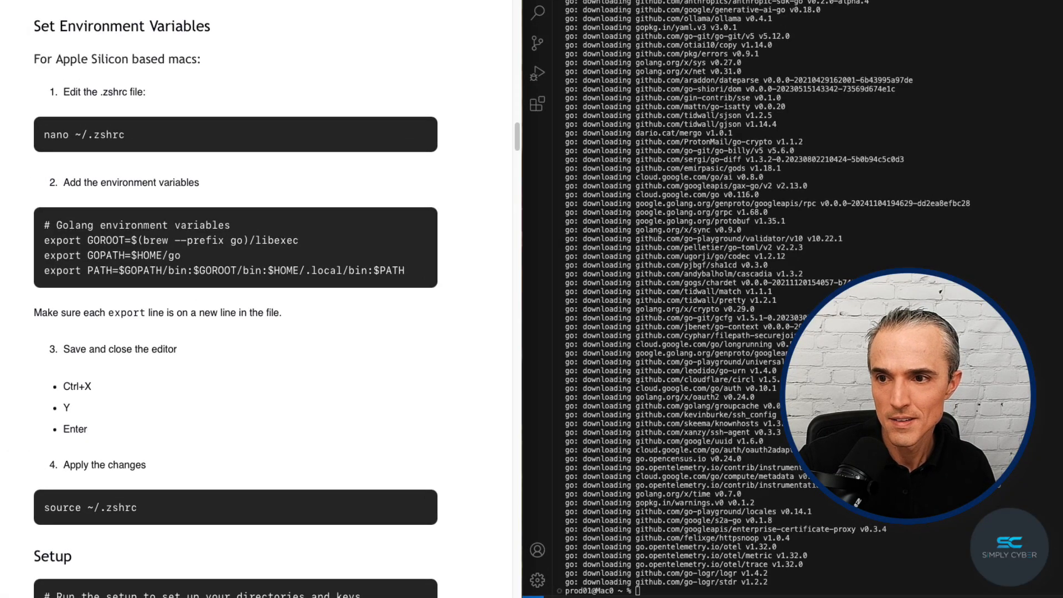
double_click(84, 134)
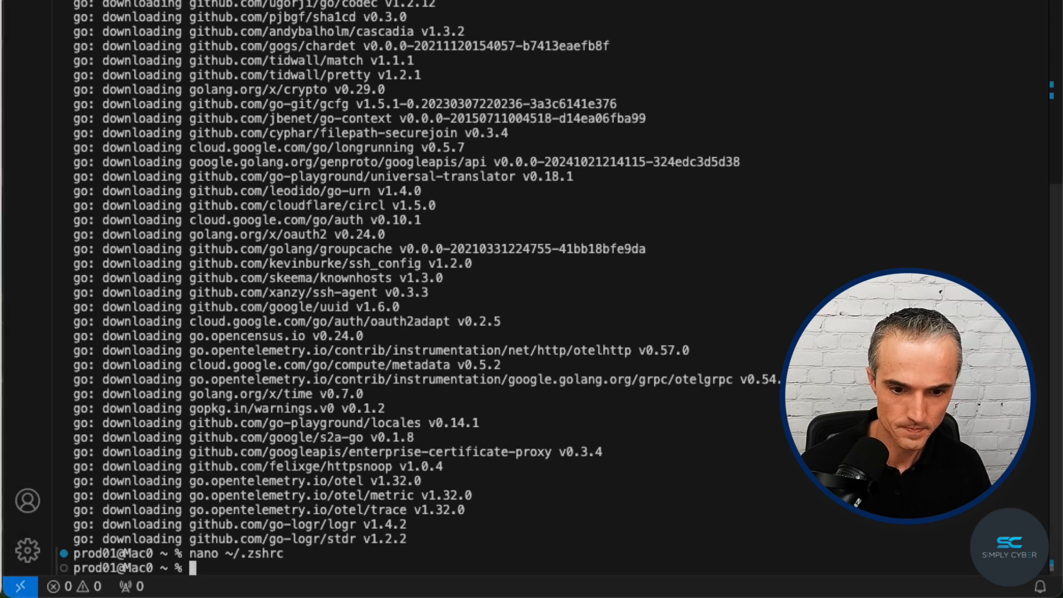
type("source ~/.zshrc")
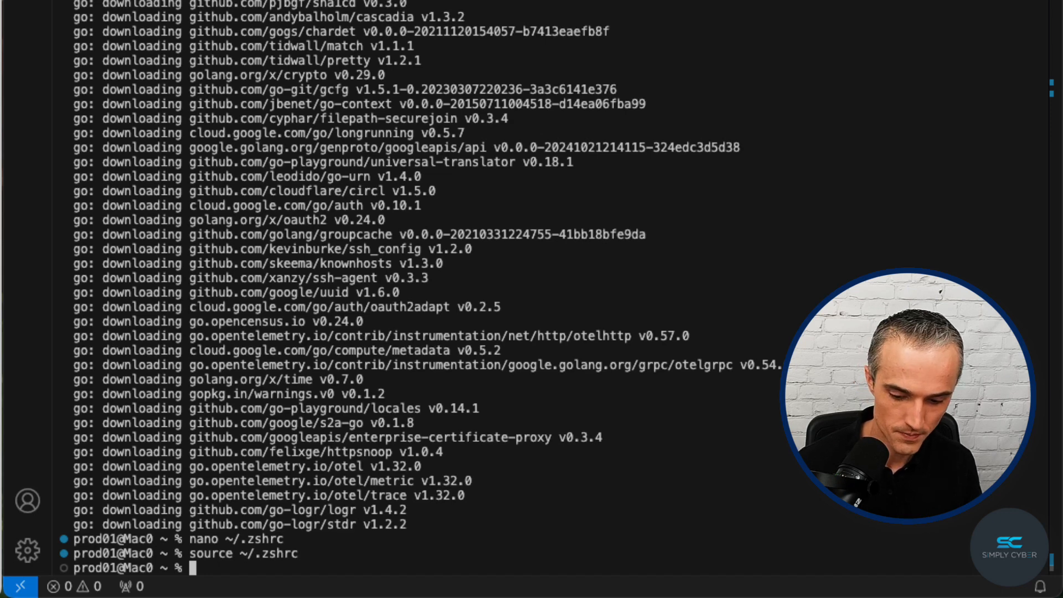
Run fabric --setup, enter 1, and review the Available plugins list.
type("fabric --setup")
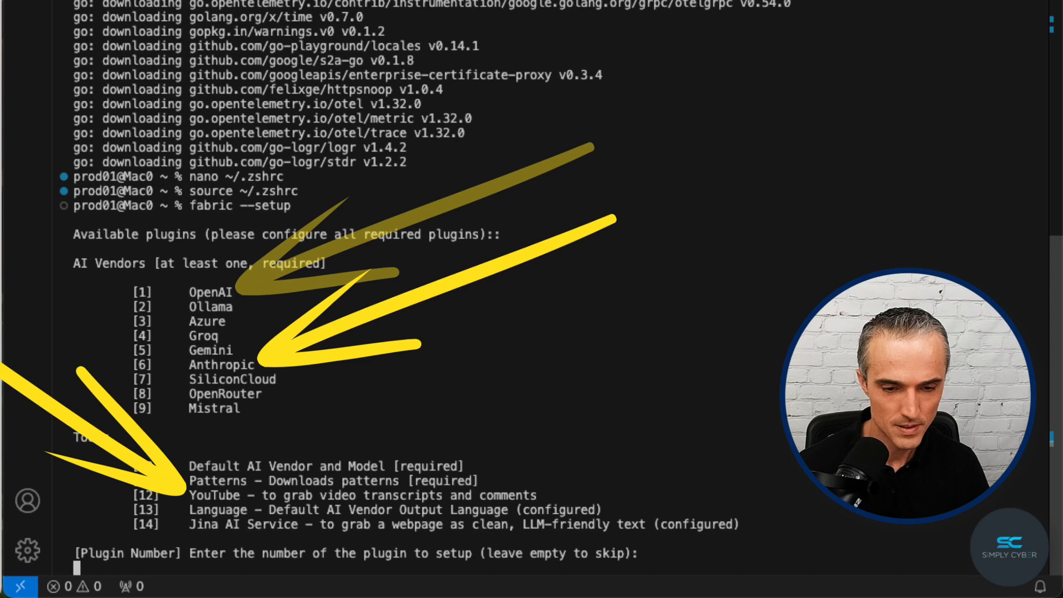
type("1")
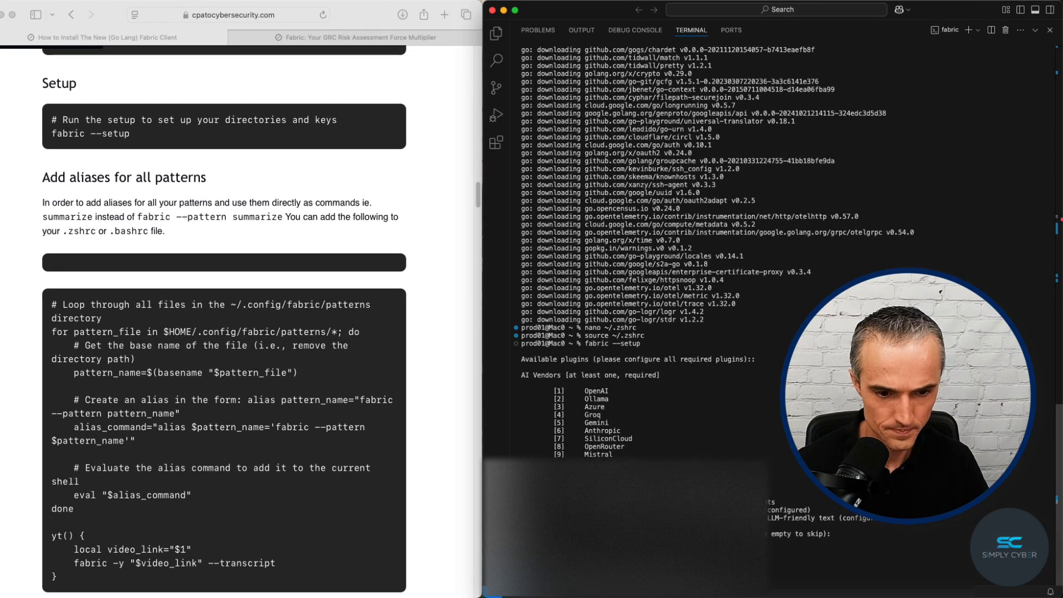
scroll("down", 3)
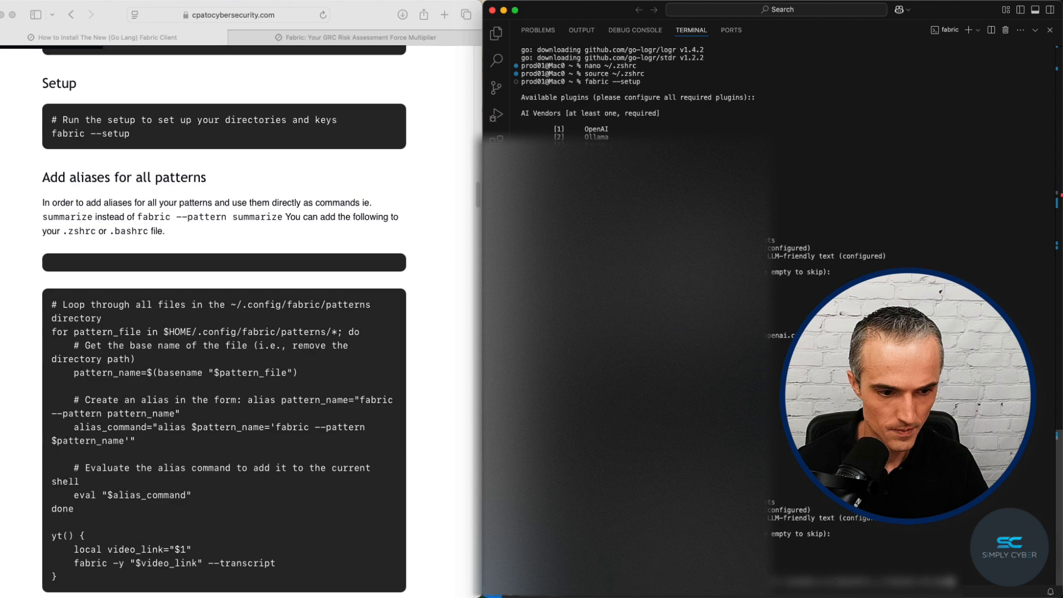
scroll("down", 3)
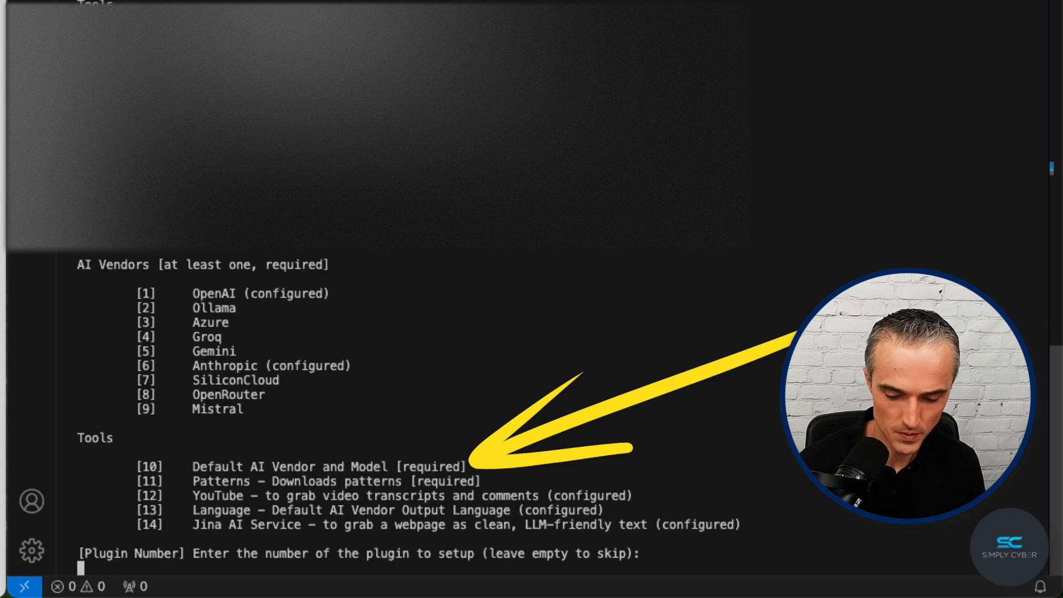
Choose option 10 and pick model index 6, claude-3-opus-latest, as the default.
type("10")
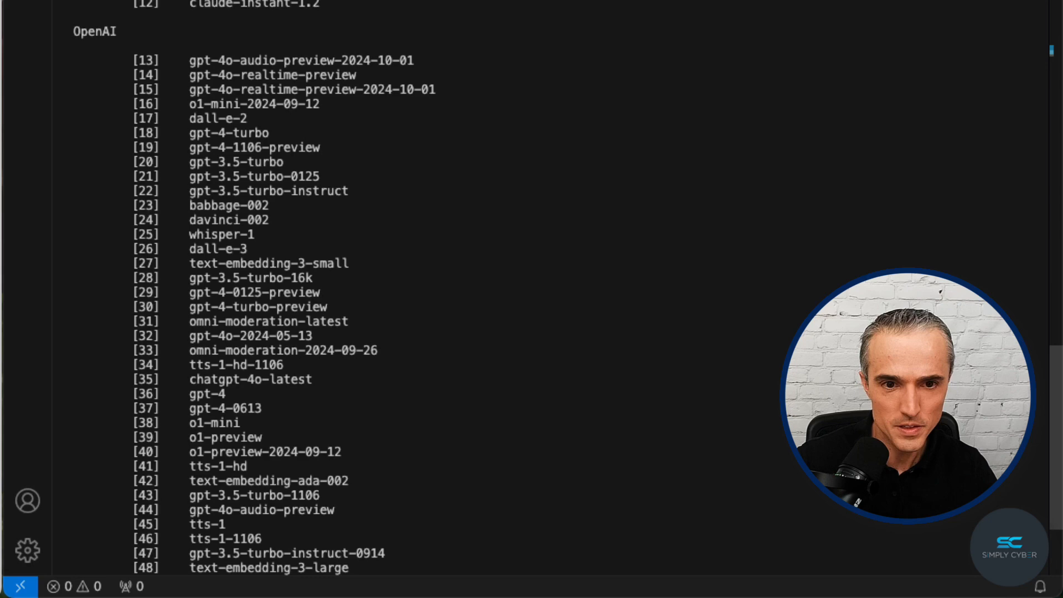
scroll("down", 3)
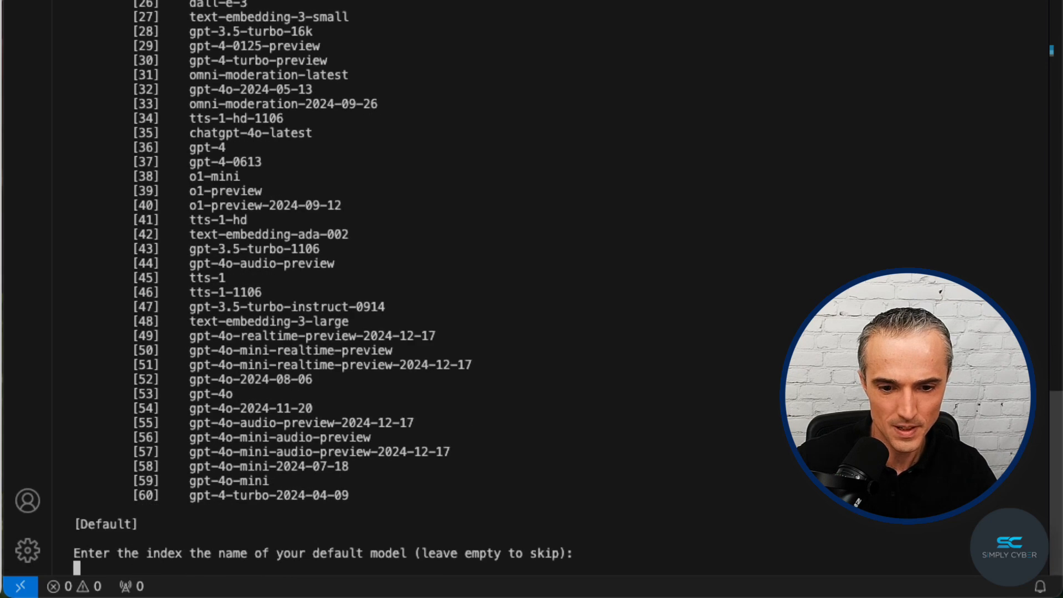
type("6")
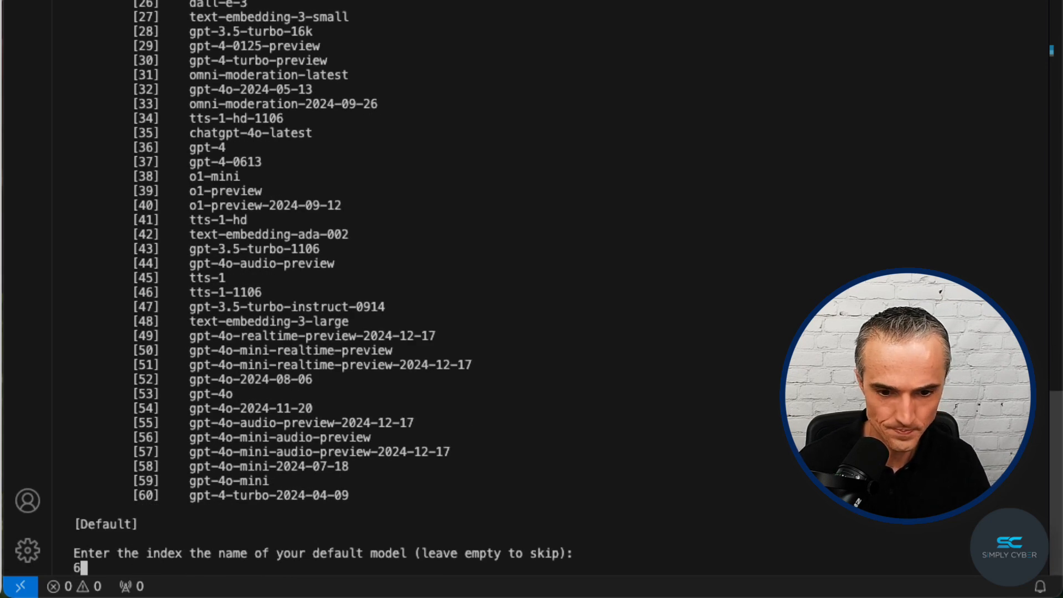
key("enter")
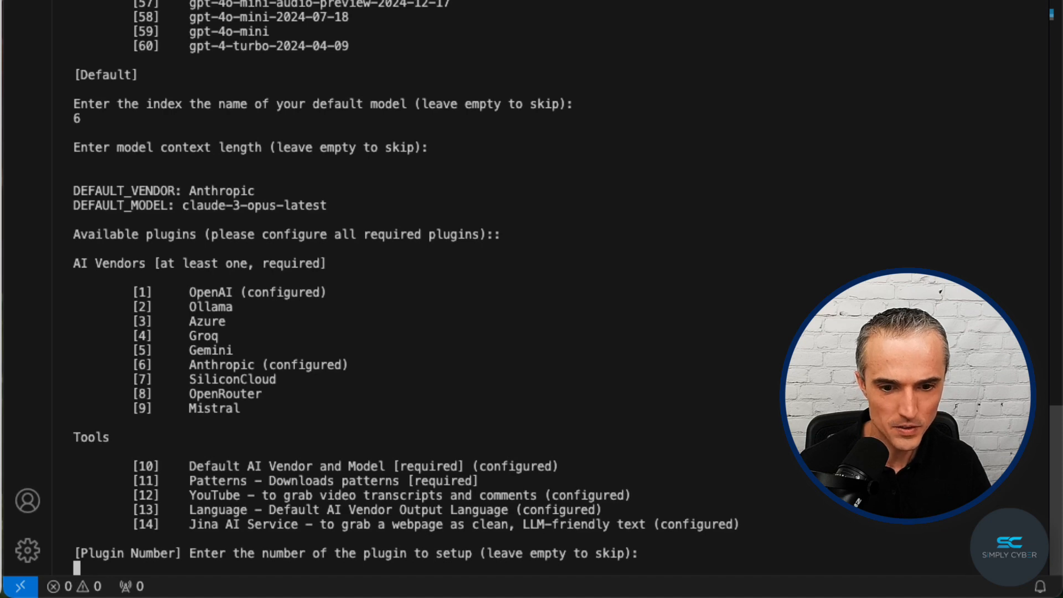
Choose Patterns (11), accepting the default Git repository URL and patterns folder.
type("11")
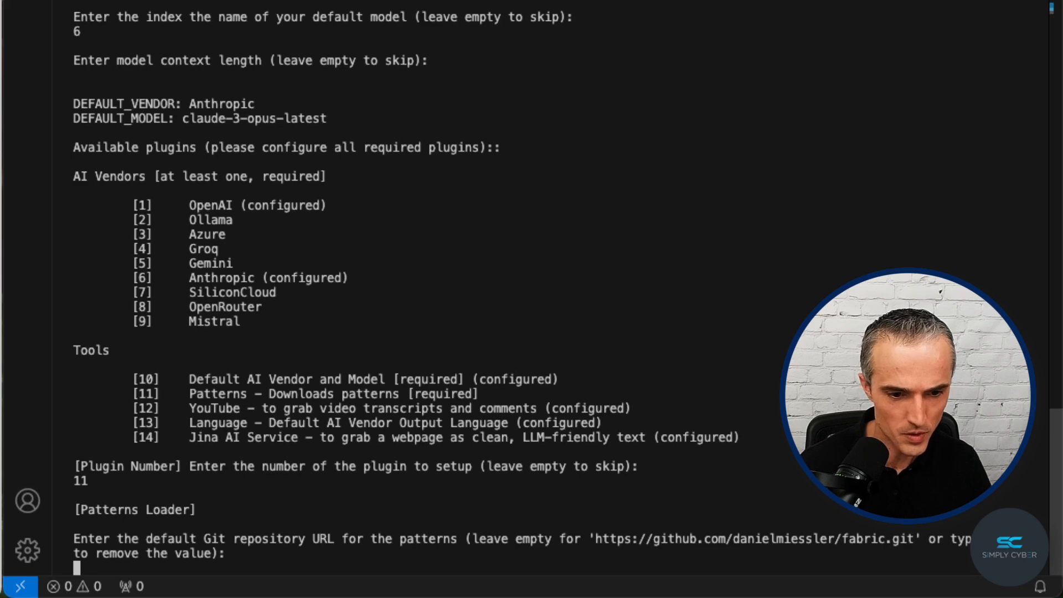
key("enter")
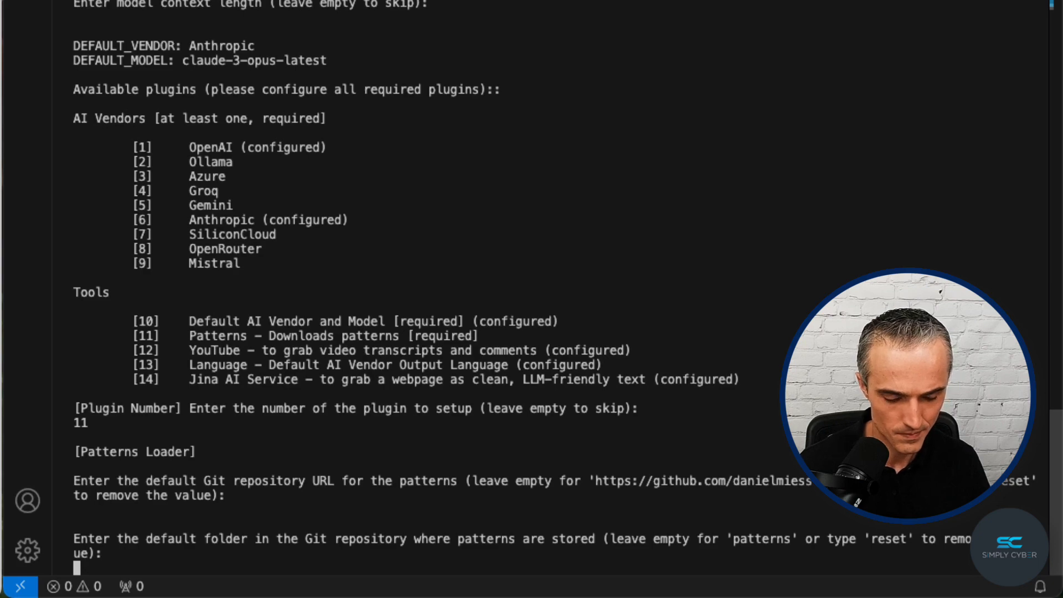
key("enter")
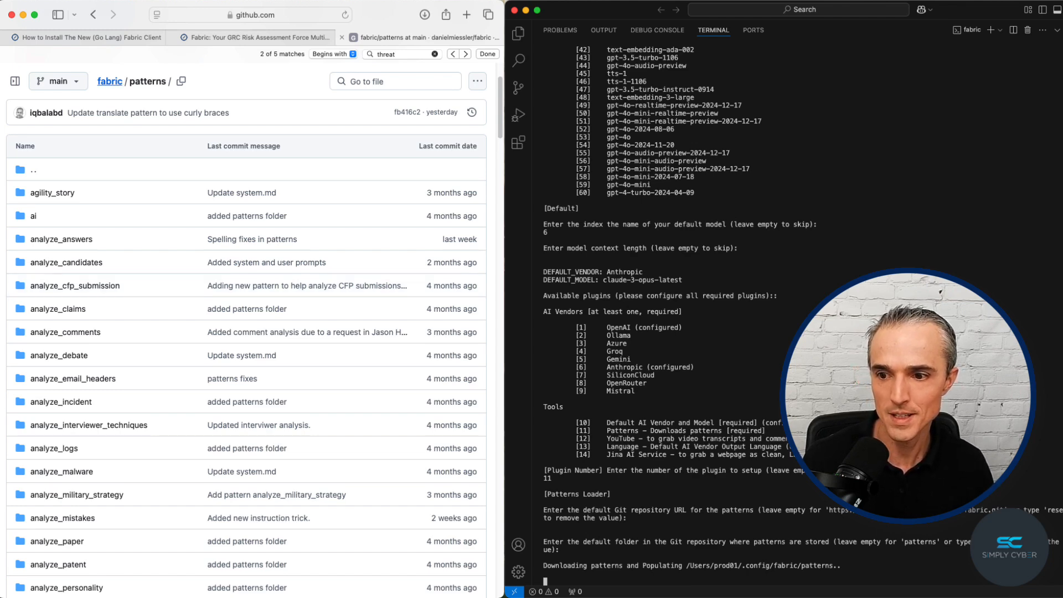
scroll("down", 3)
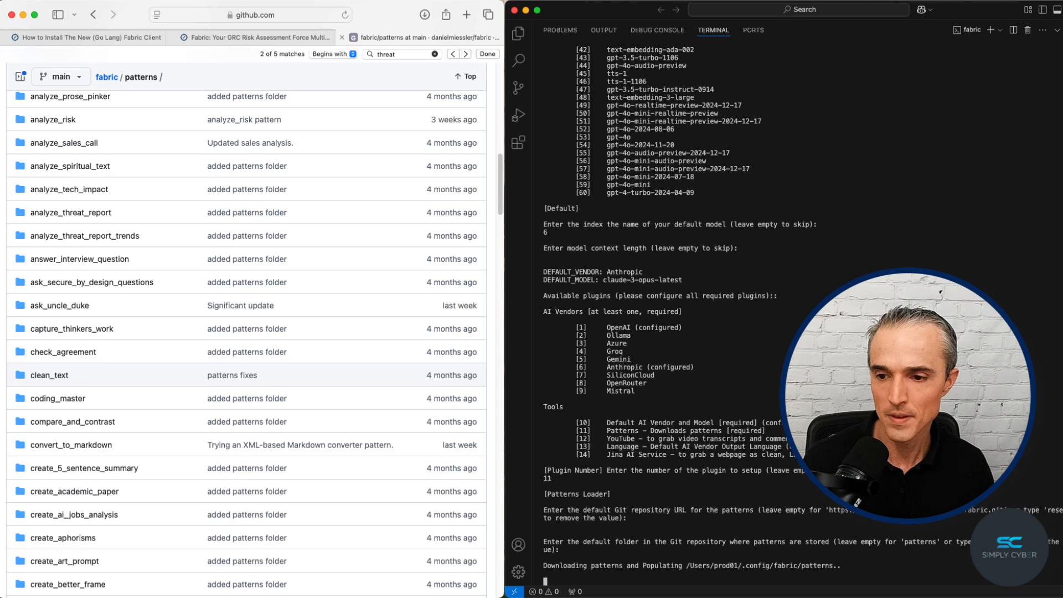
scroll("up", 3)
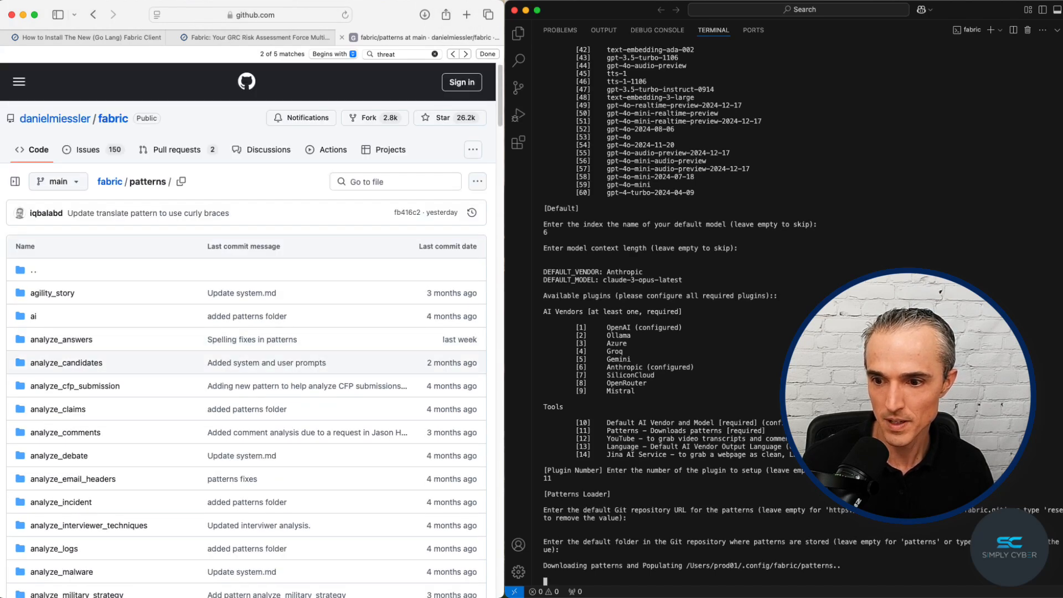
left_click(61, 502)
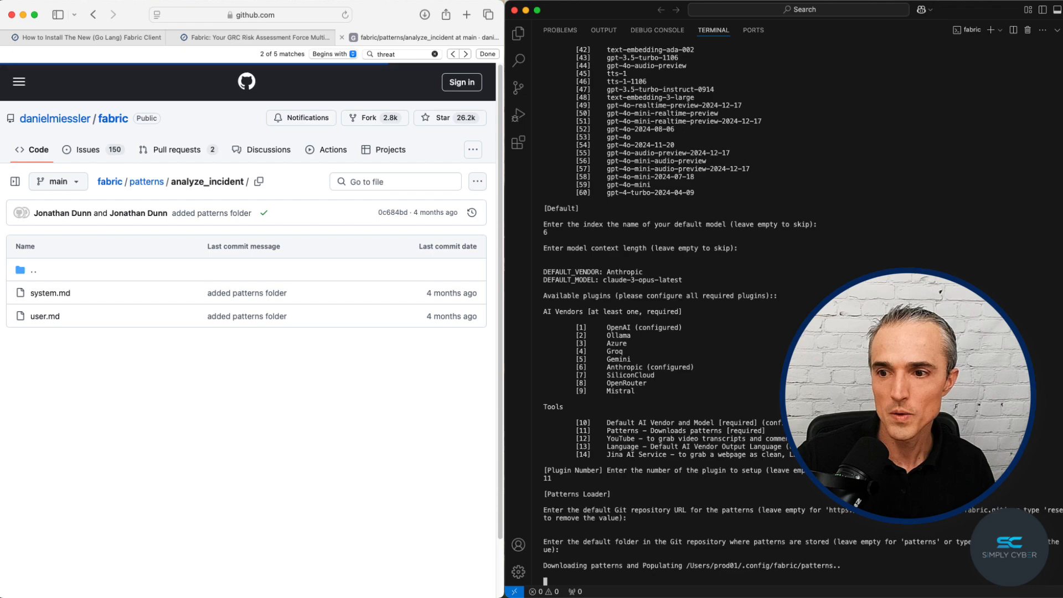
left_click(50, 293)
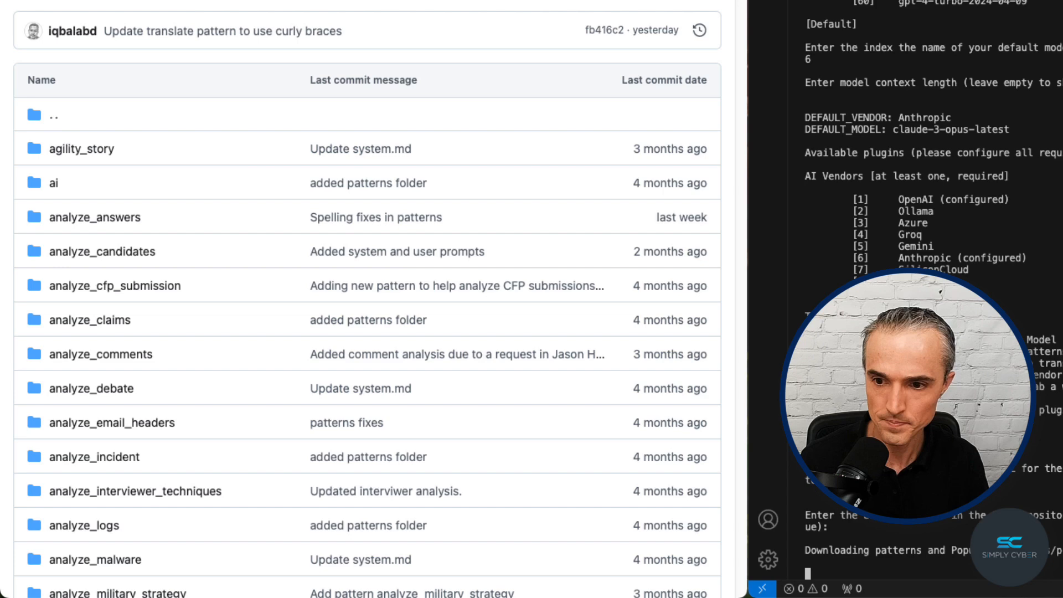
scroll("down", 3)
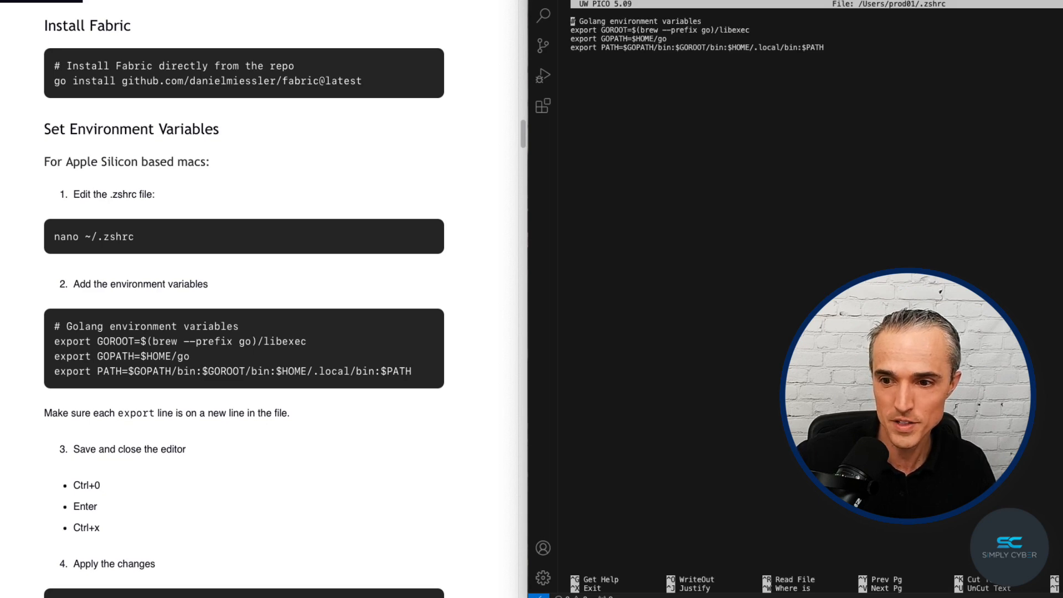
Paste the blog's sixteen-line alias loop into ~/.zshrc, confirming the paste warning.
scroll("down", 3)
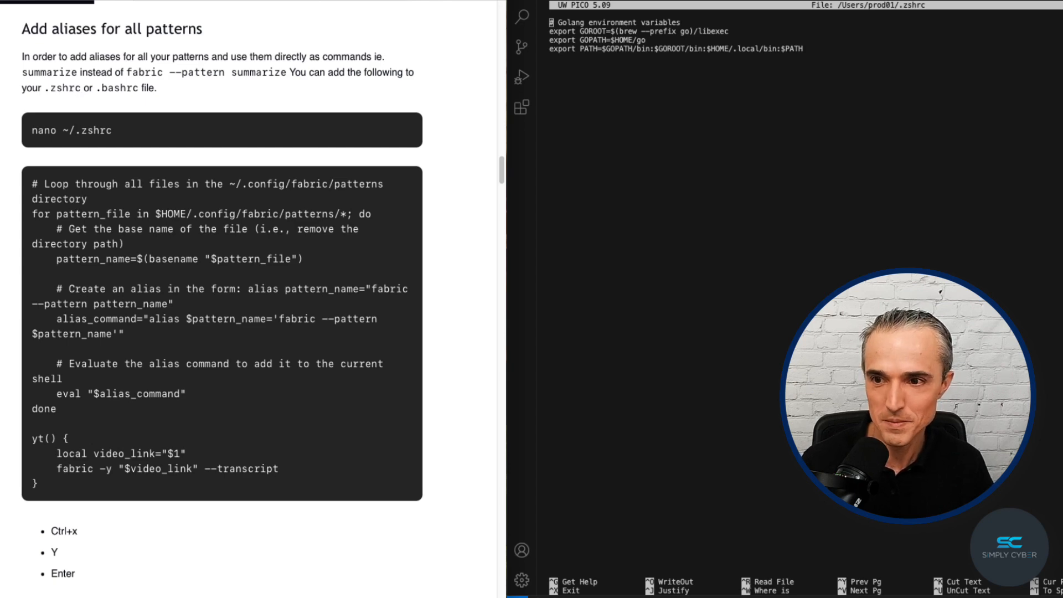
left_click_drag(34, 184, 124, 334)
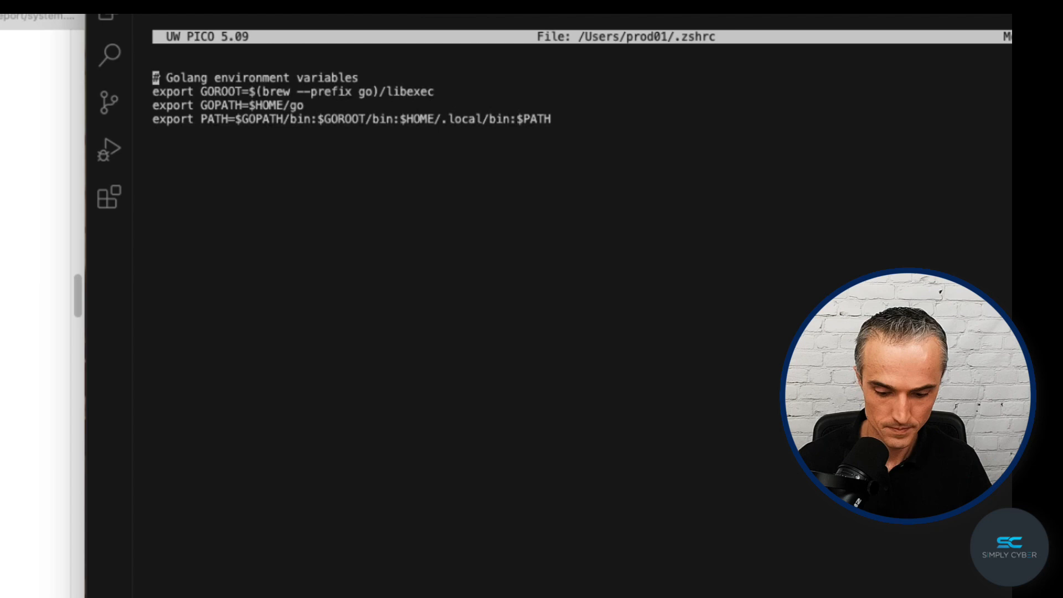
key("cmd+v")
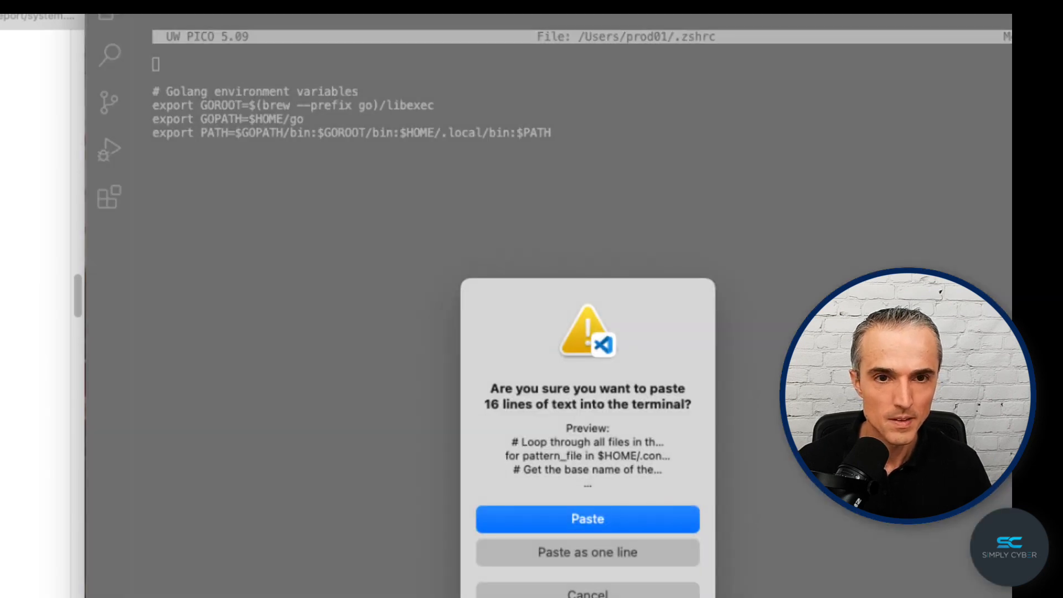
left_click(587, 519)
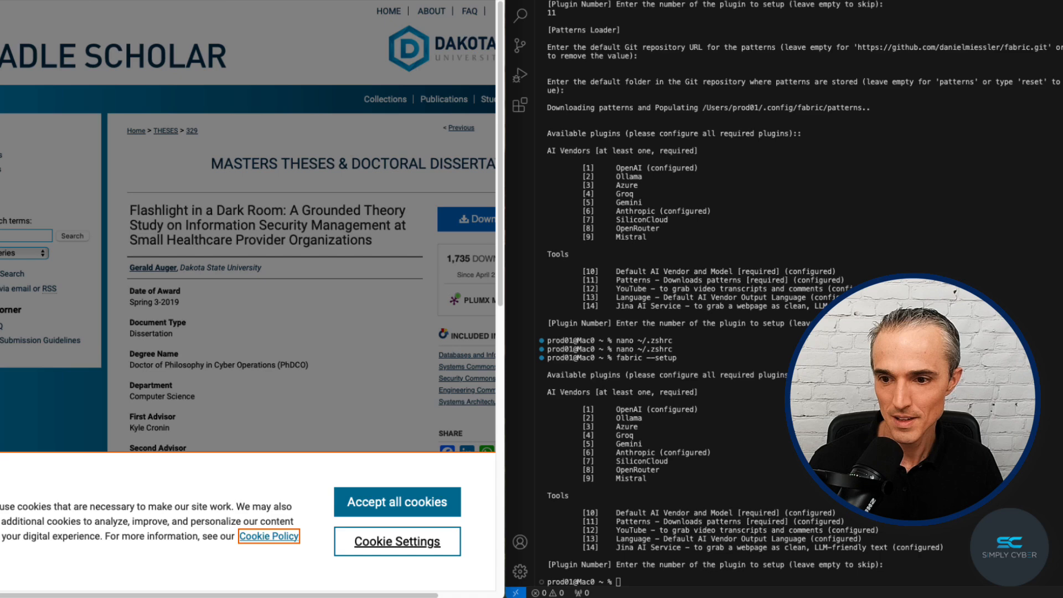
Open the Dakota State 'Flashlight in a Dark Room' thesis PDF and scroll through it.
left_click(396, 502)
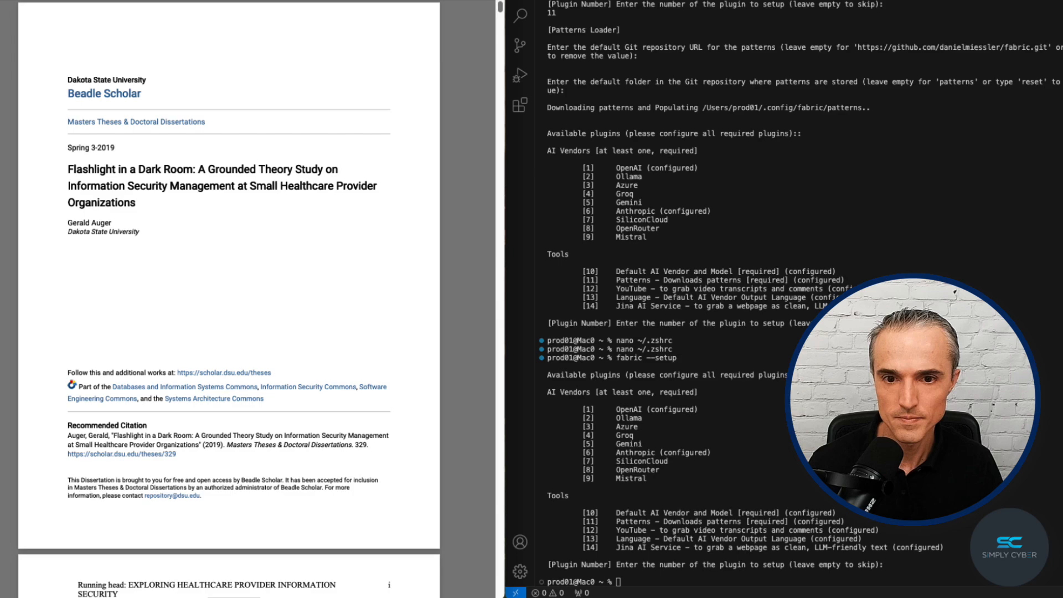
scroll("down", 3)
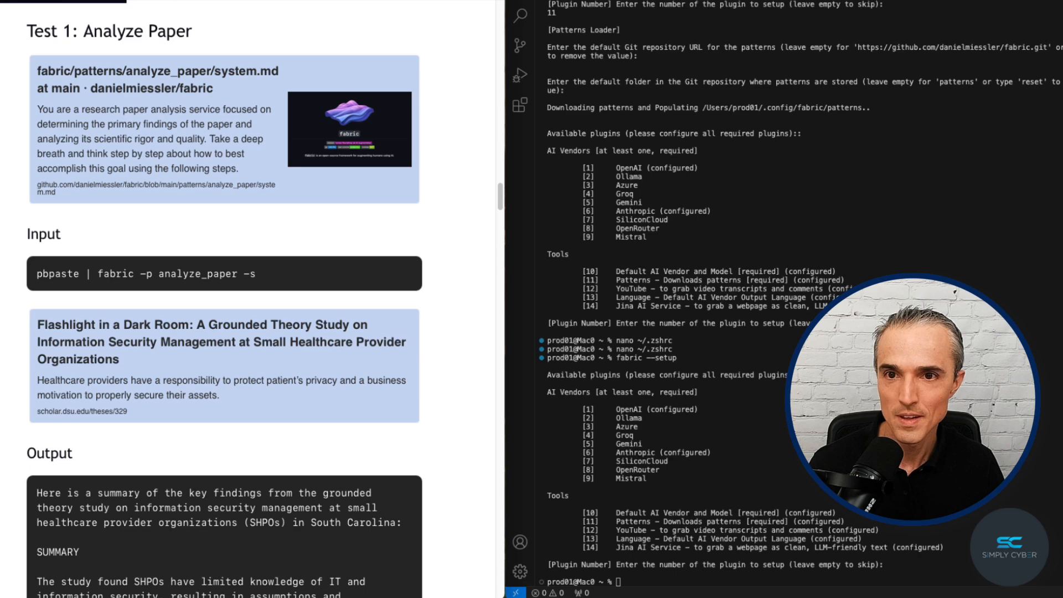
Copy the blog's analyze_paper command and enter 'pbpaste | fabric -p analyze_paper -s' in the terminal.
triple_click(146, 274)
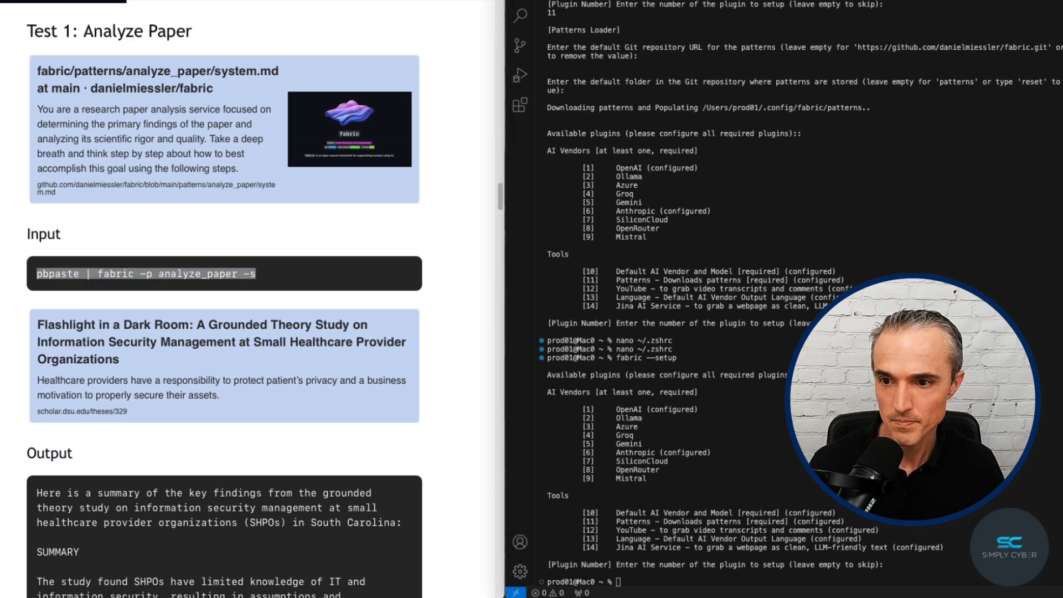
type("pbpaste | fabric -p analyze_paper -s")
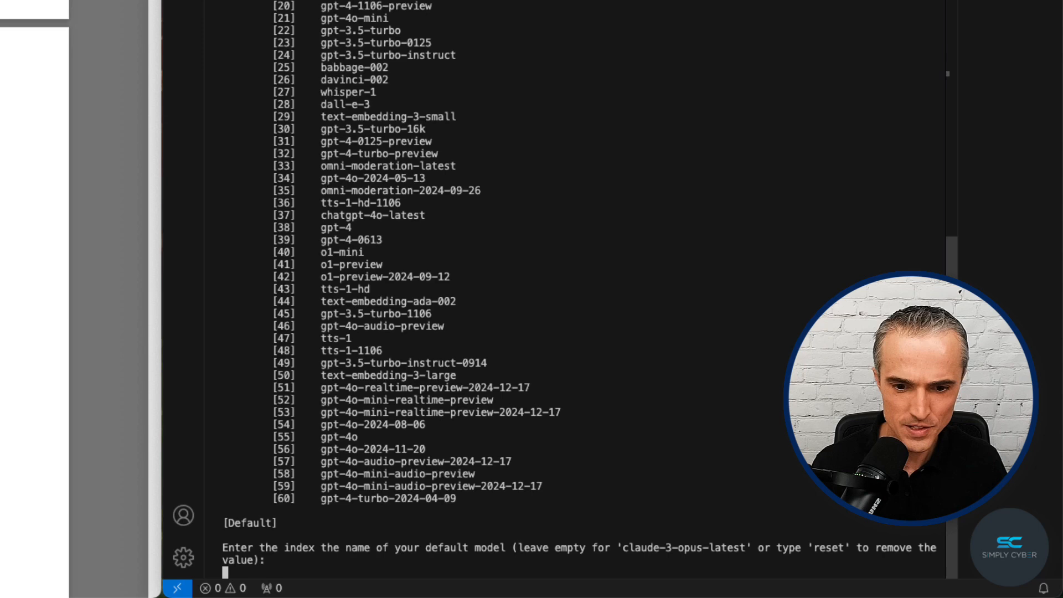
Choose model index 3 as Fabric's default model.
type("3")
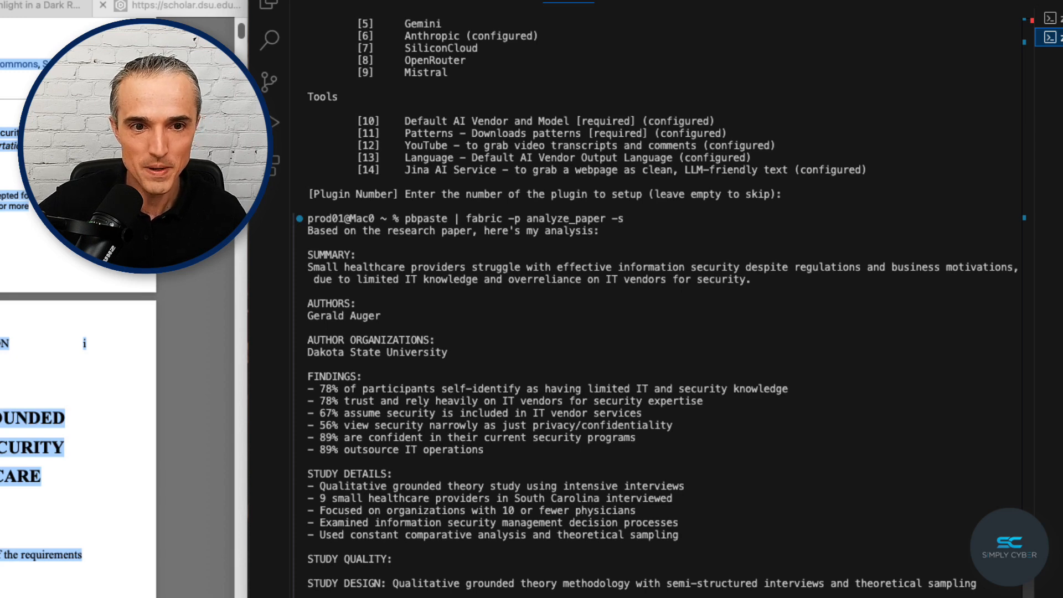
Scroll through the analyze_paper report down to the quality ratings and A- final score.
scroll("down", 3)
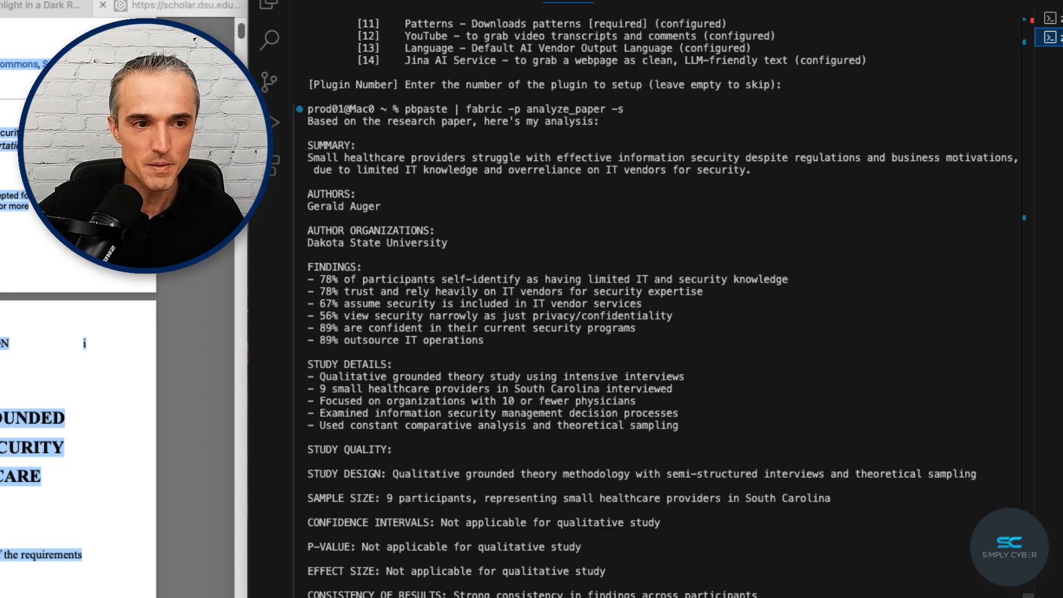
scroll("down", 3)
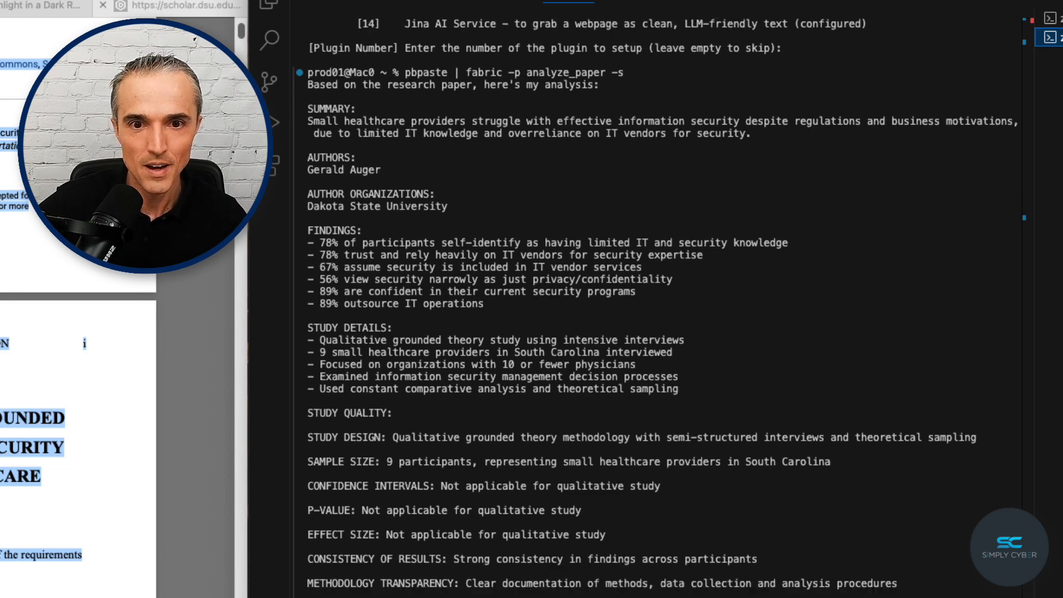
scroll("down", 3)
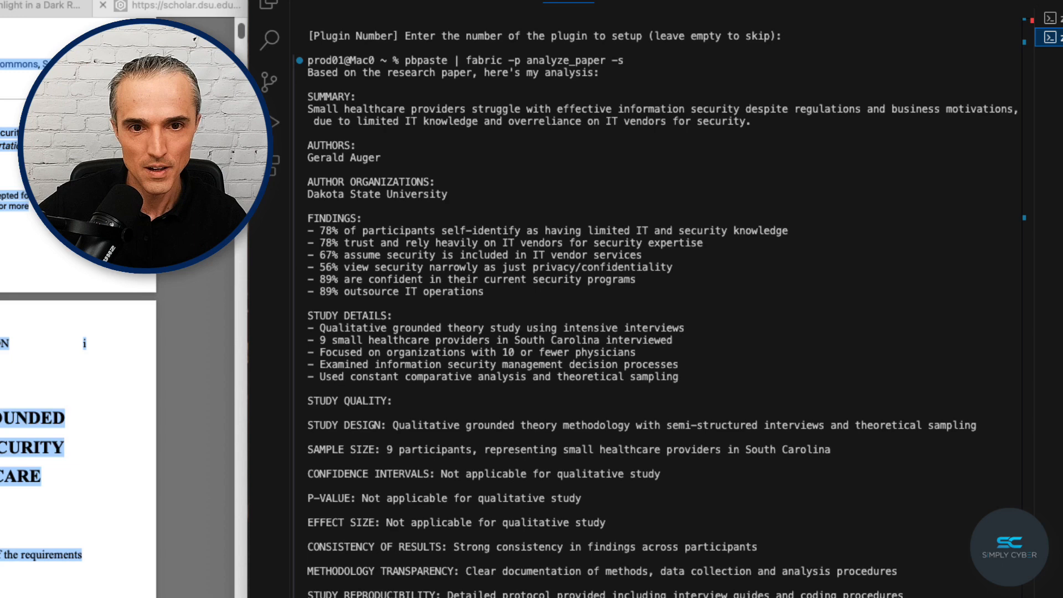
scroll("down", 3)
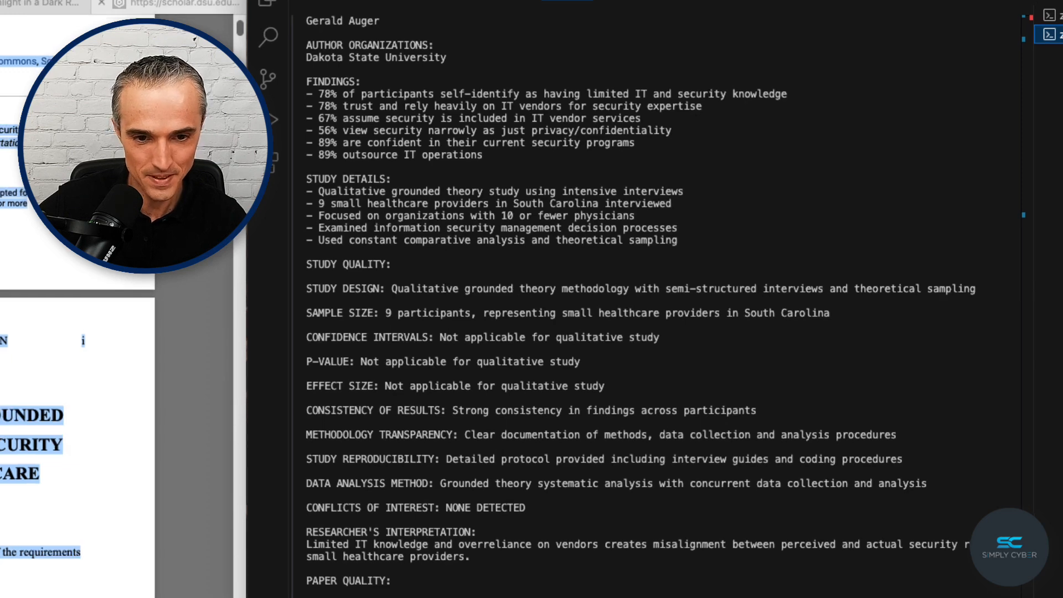
scroll("down", 3)
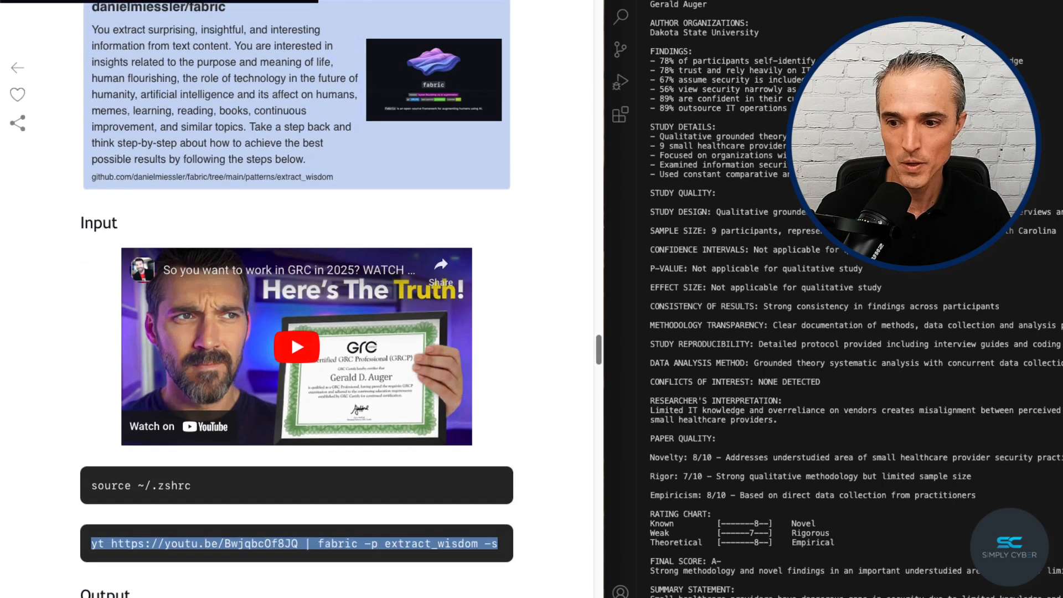
Scroll the blog down to the Test 2 extract_wisdom command.
scroll("down", 3)
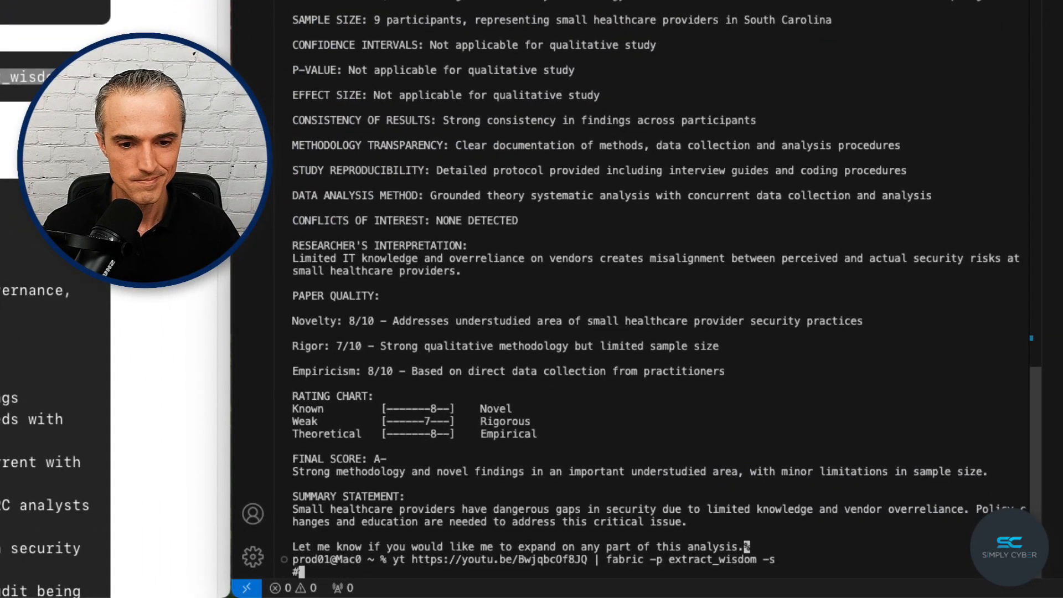
Scroll through the extract_wisdom output sections to the closing recommendations.
scroll("down", 3)
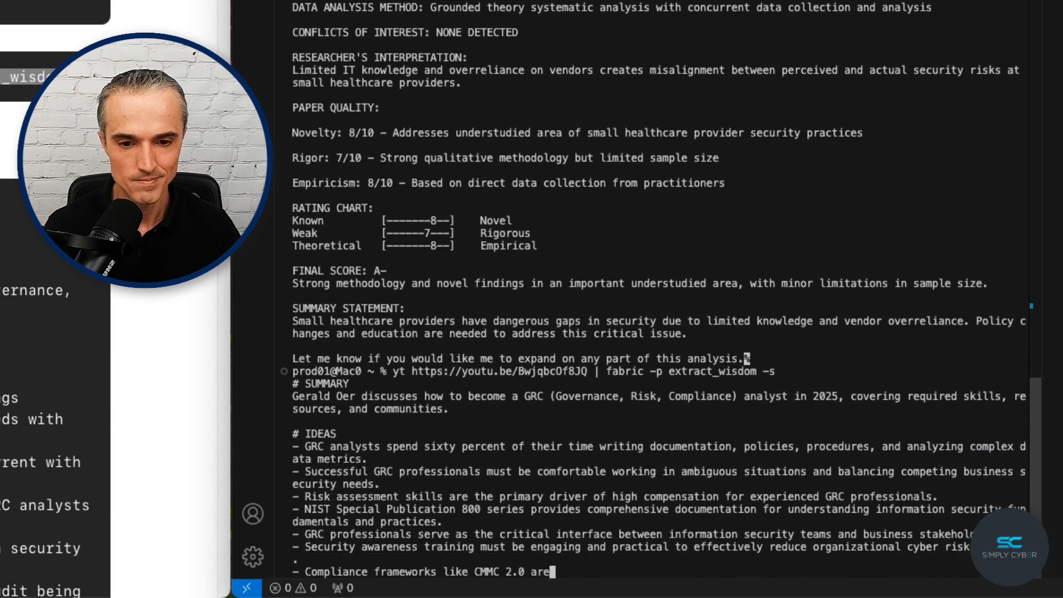
scroll("down", 3)
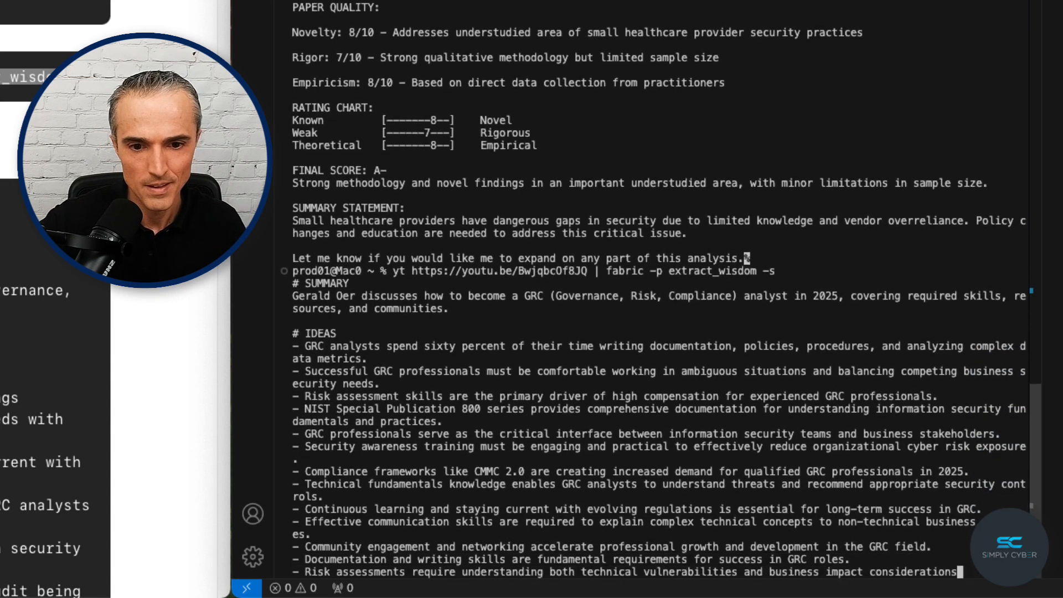
scroll("down", 3)
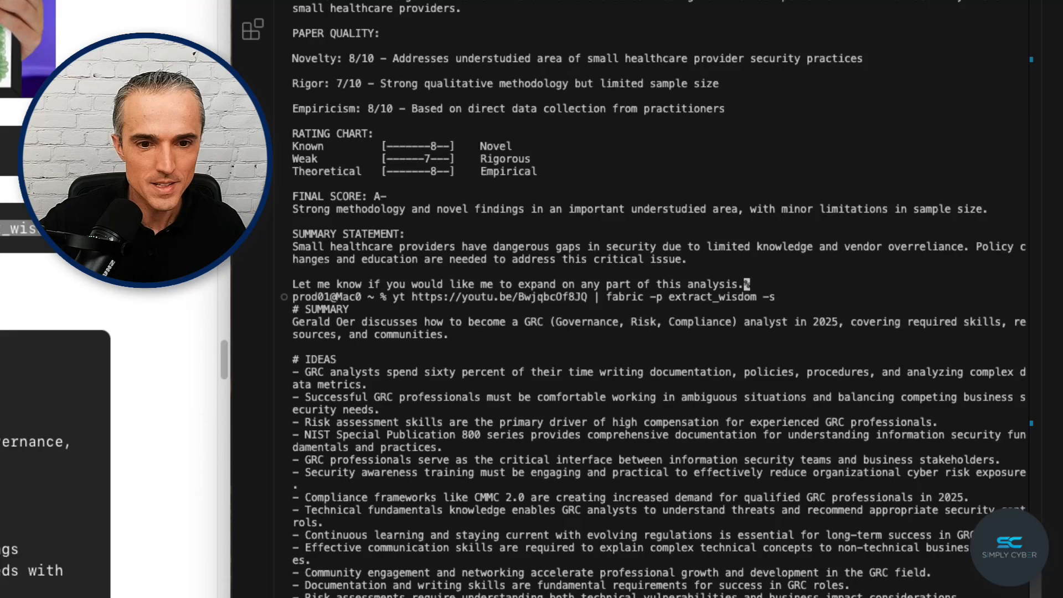
scroll("down", 3)
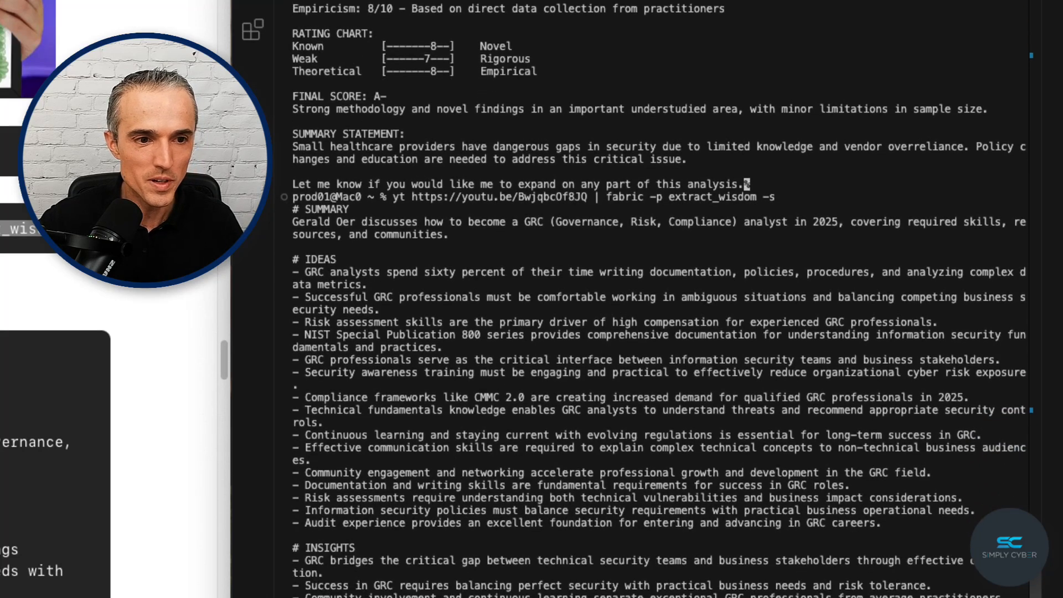
scroll("down", 3)
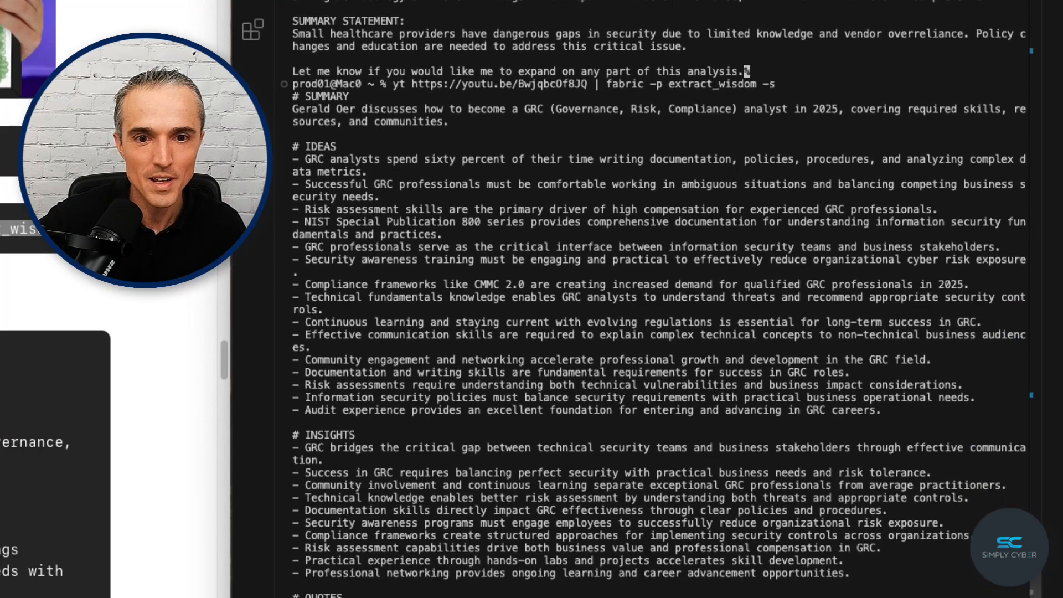
scroll("down", 3)
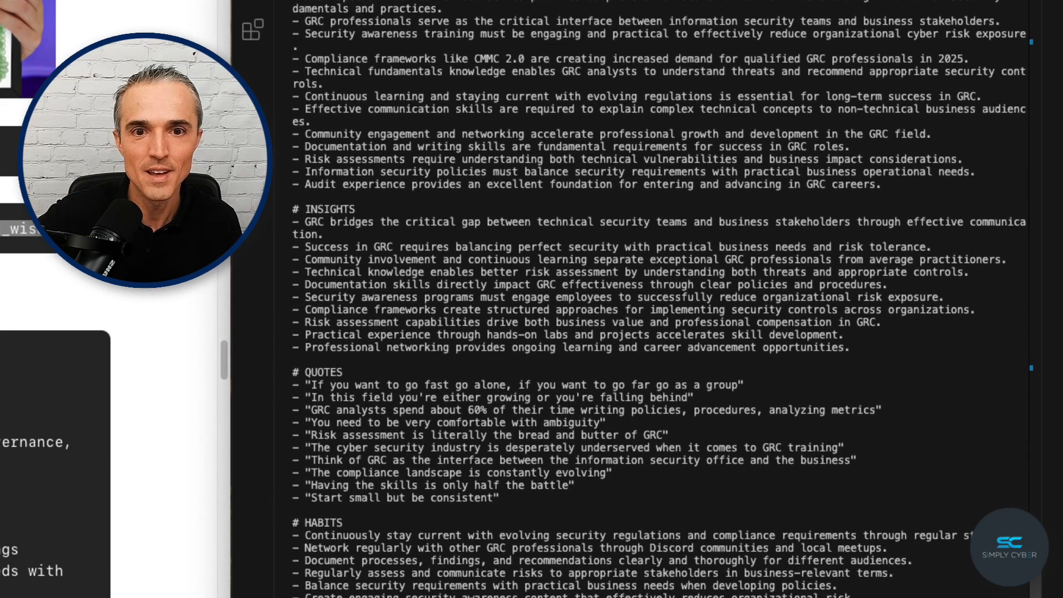
scroll("down", 3)
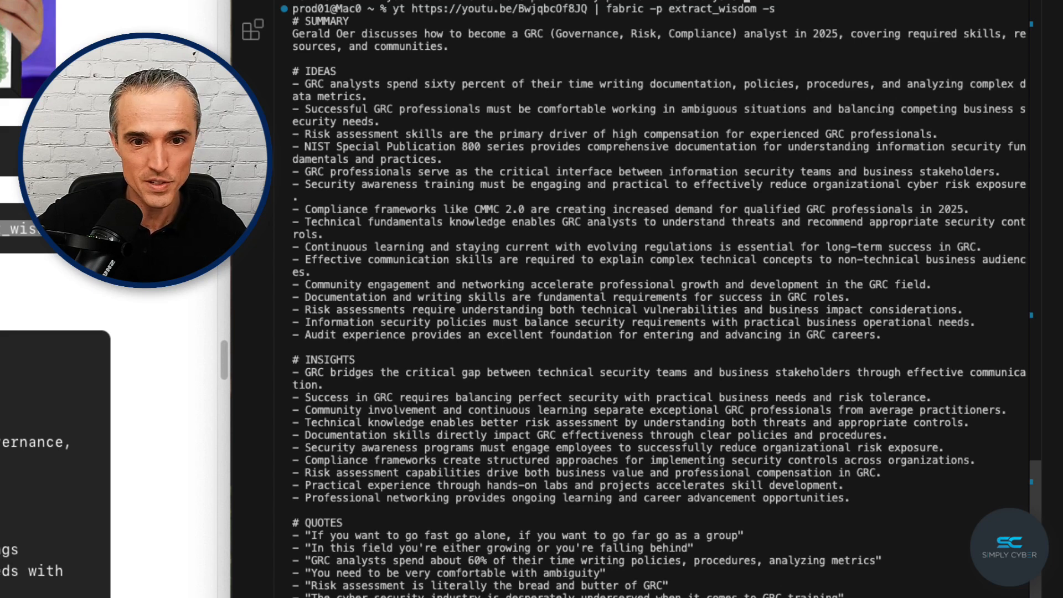
scroll("down", 3)
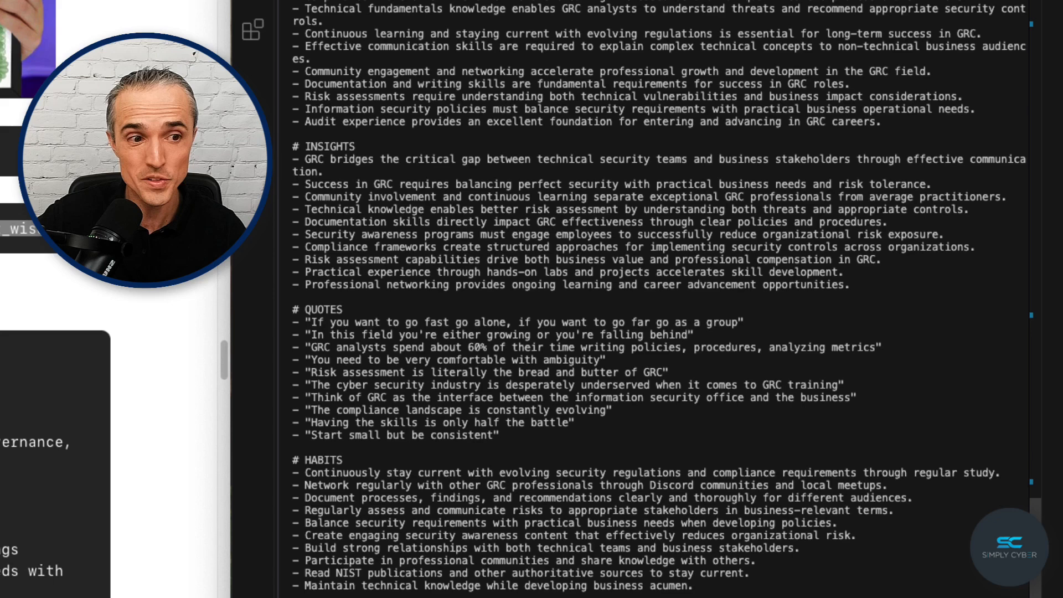
scroll("down", 3)
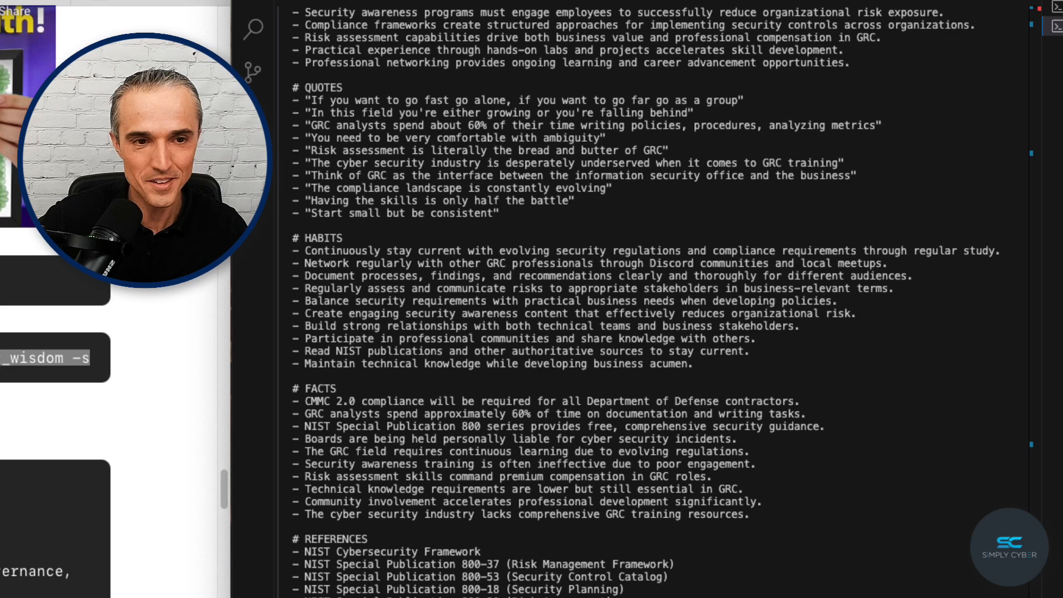
scroll("down", 3)
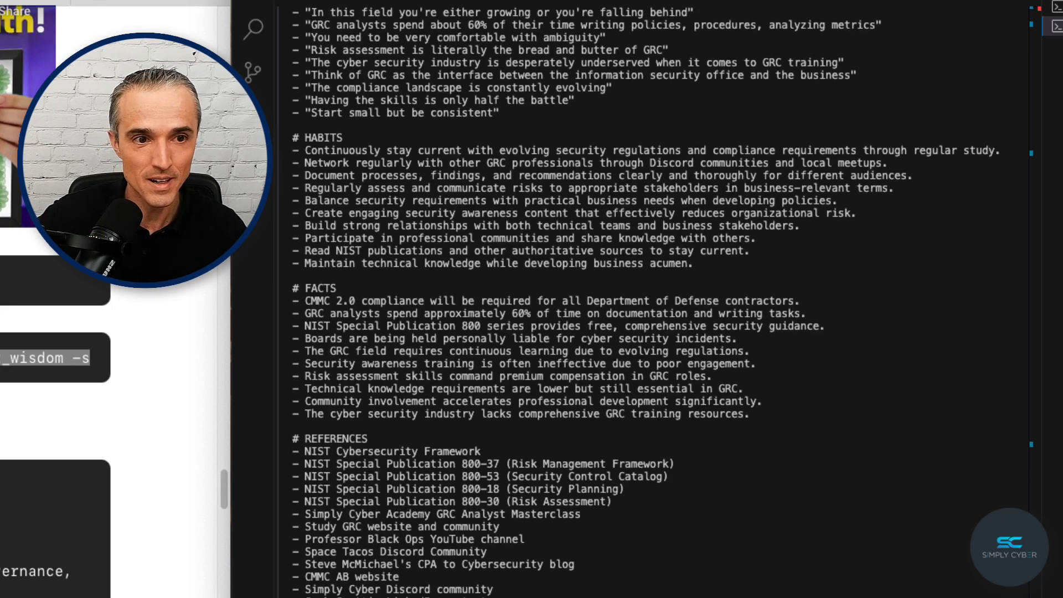
scroll("down", 3)
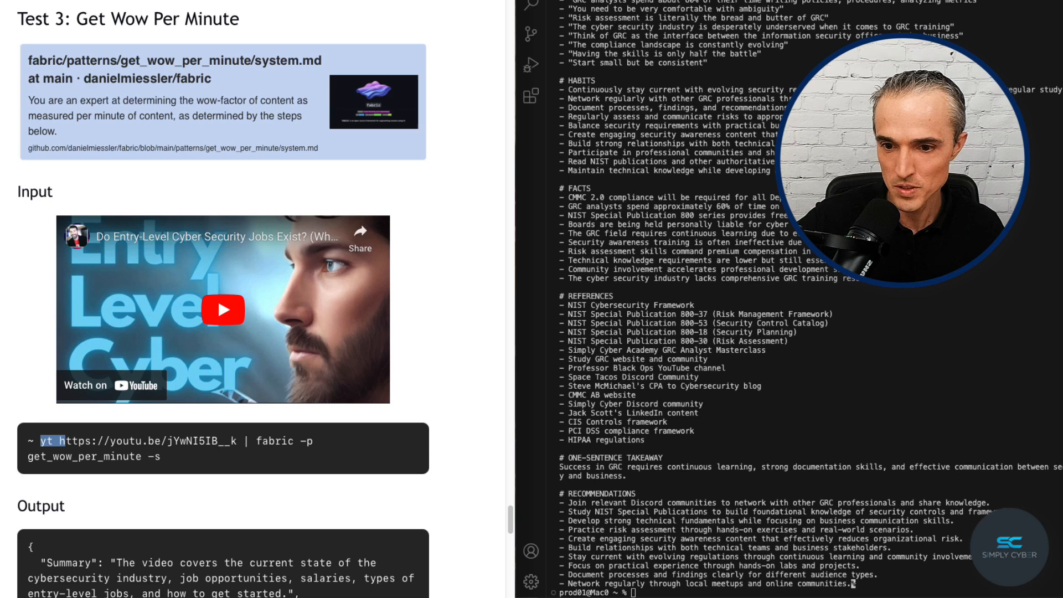
Select the 'yt … | fabric -p get_wow_per_minute -s' command in the blog's Test 3.
left_click_drag(41, 441, 161, 455)
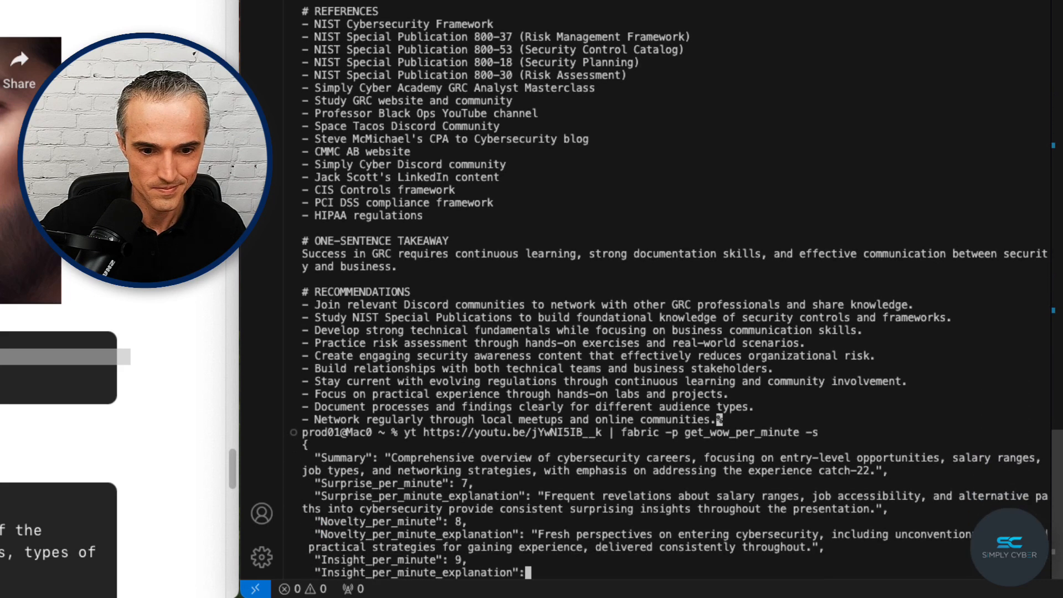
Scroll the get_wow_per_minute JSON output to the WPM score of 8.2.
scroll("down", 3)
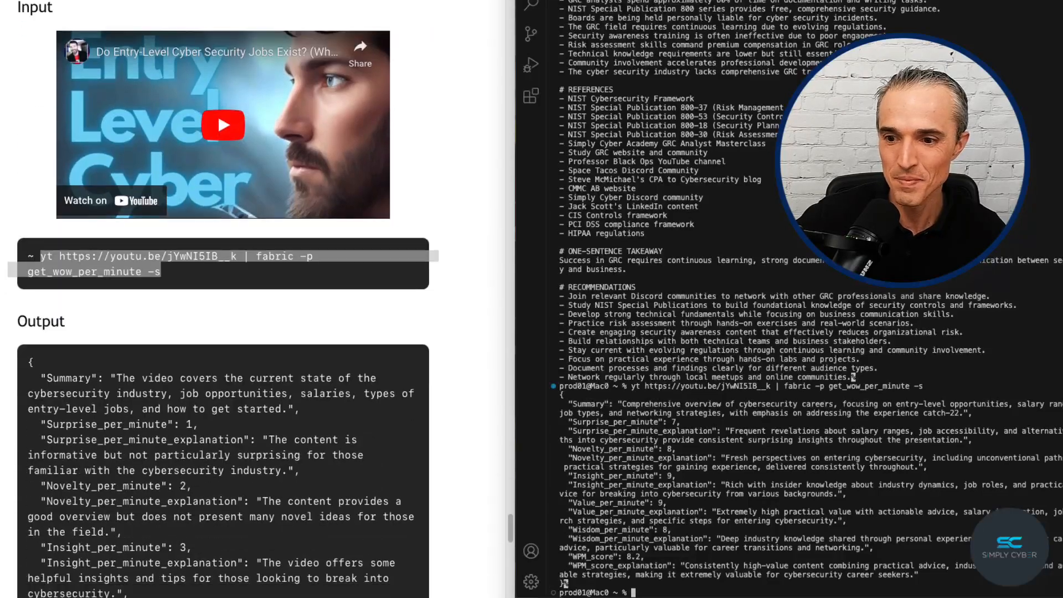
Scroll past the blog's 2.4 WPM sample output to More Fabric Pattern Demos.
scroll("down", 3)
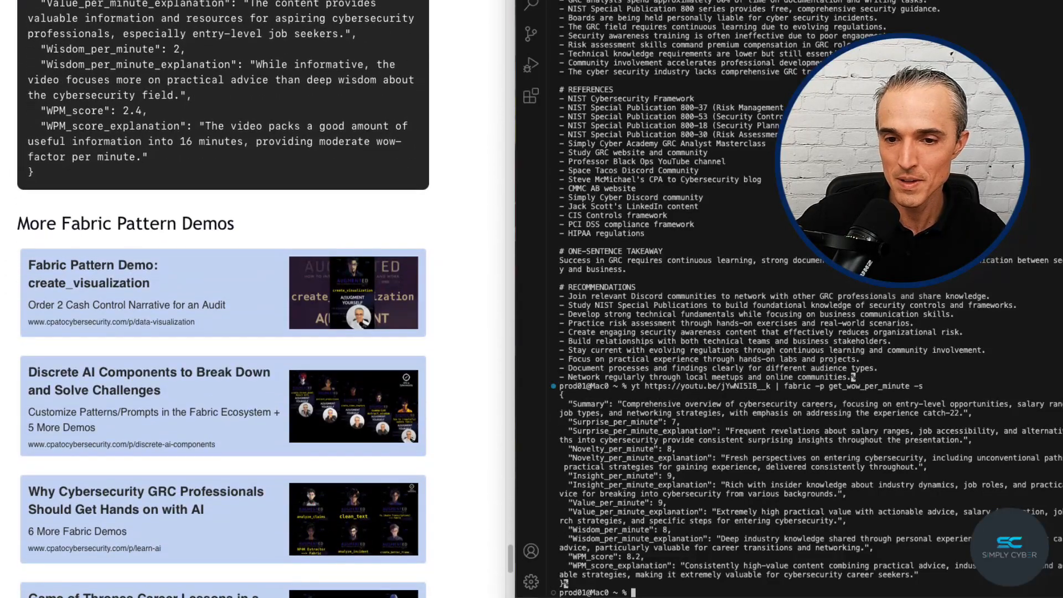
scroll("down", 3)
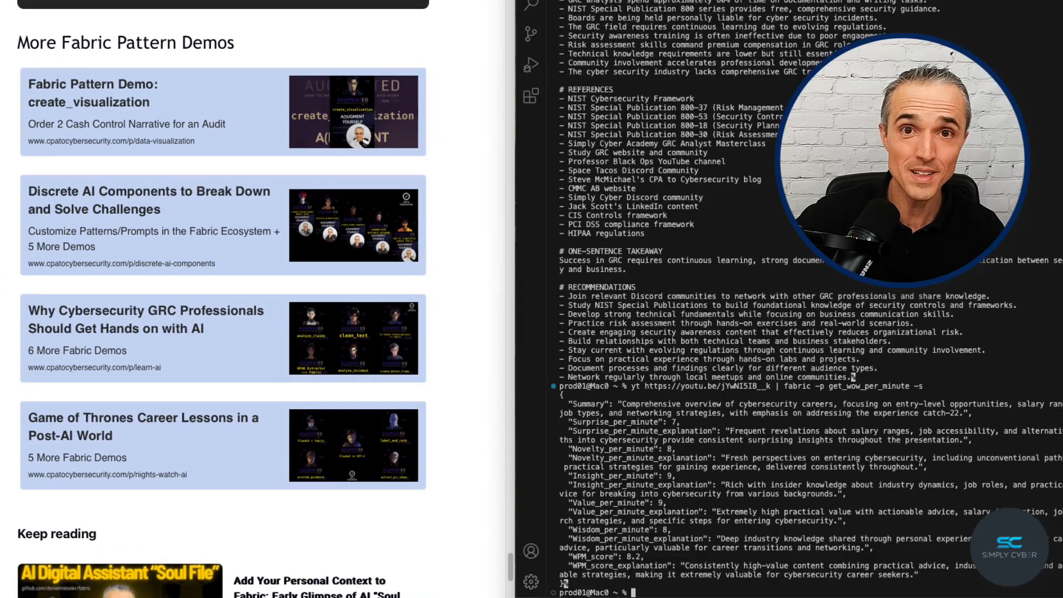